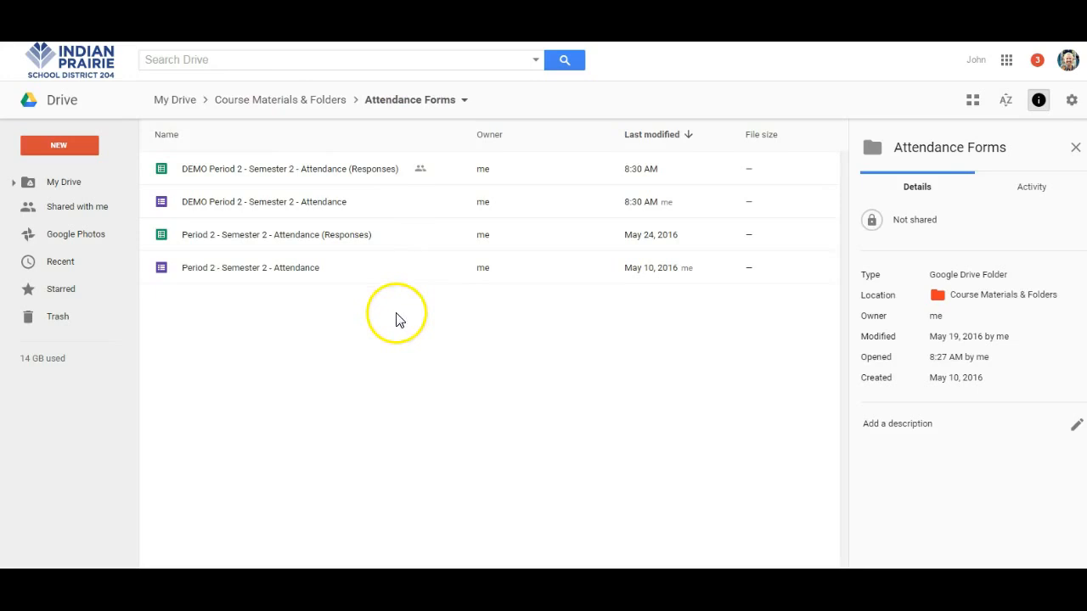
mouse_move(333, 372)
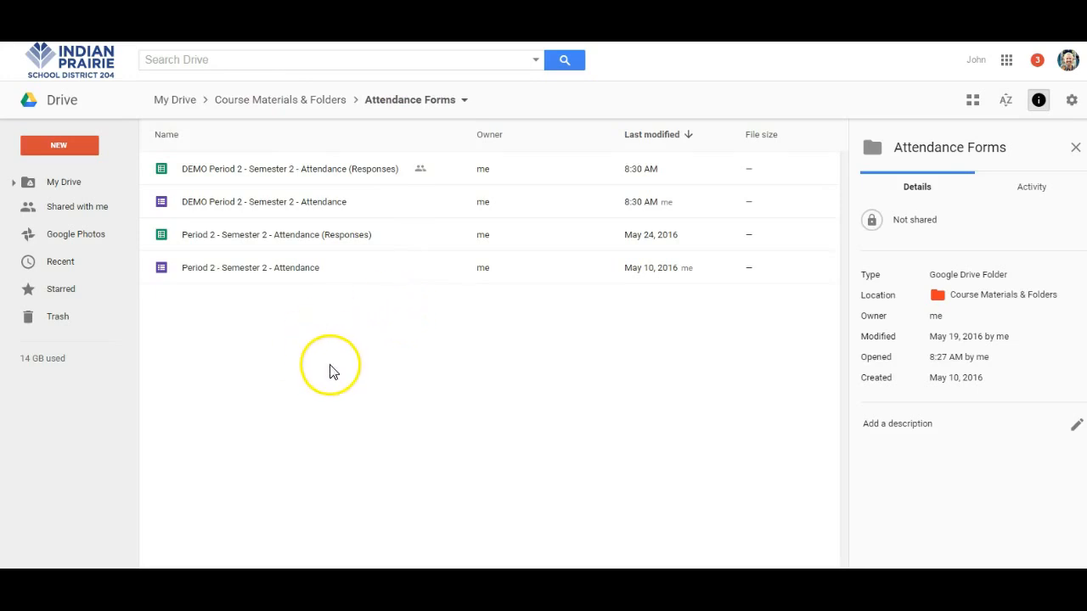
- Create a new blank Google Form inside the Attendance Forms folder via New > More
click(58, 146)
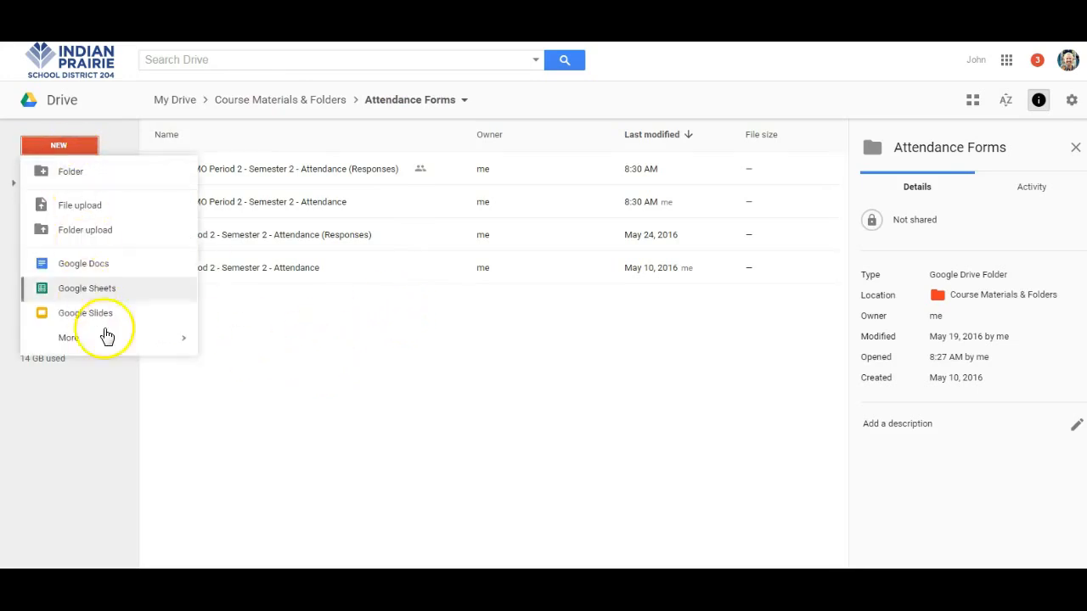
click(68, 336)
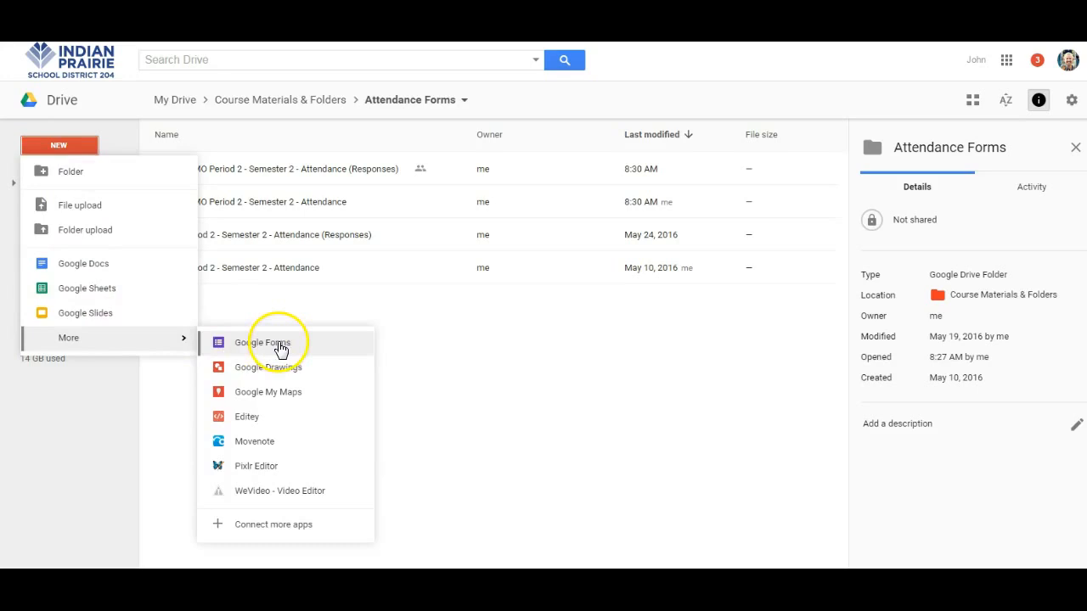
click(265, 343)
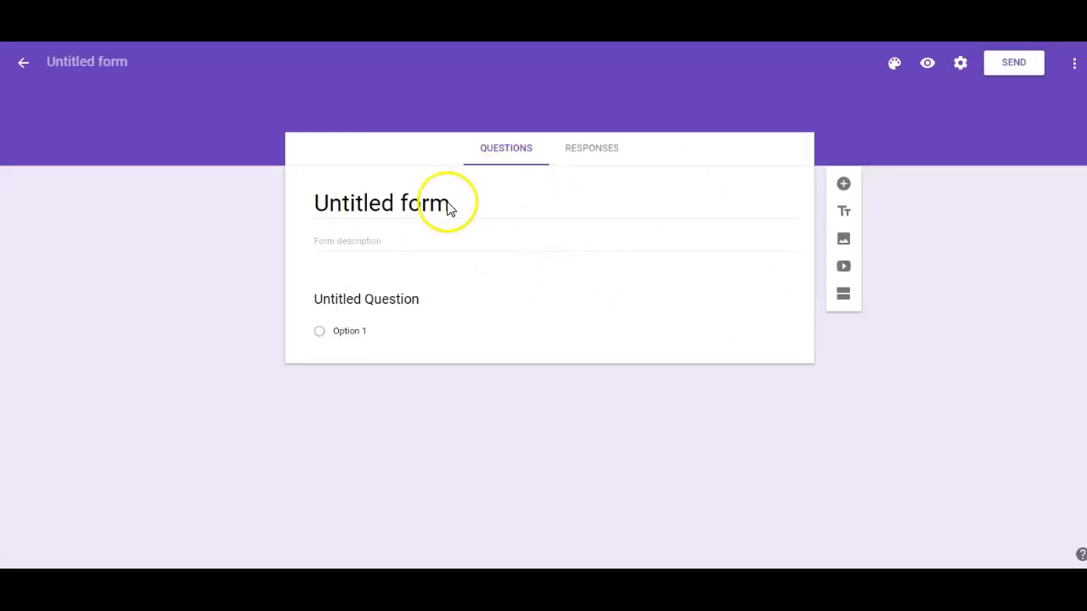
- Replace the untitled form title with 'Period 1'
click(367, 299)
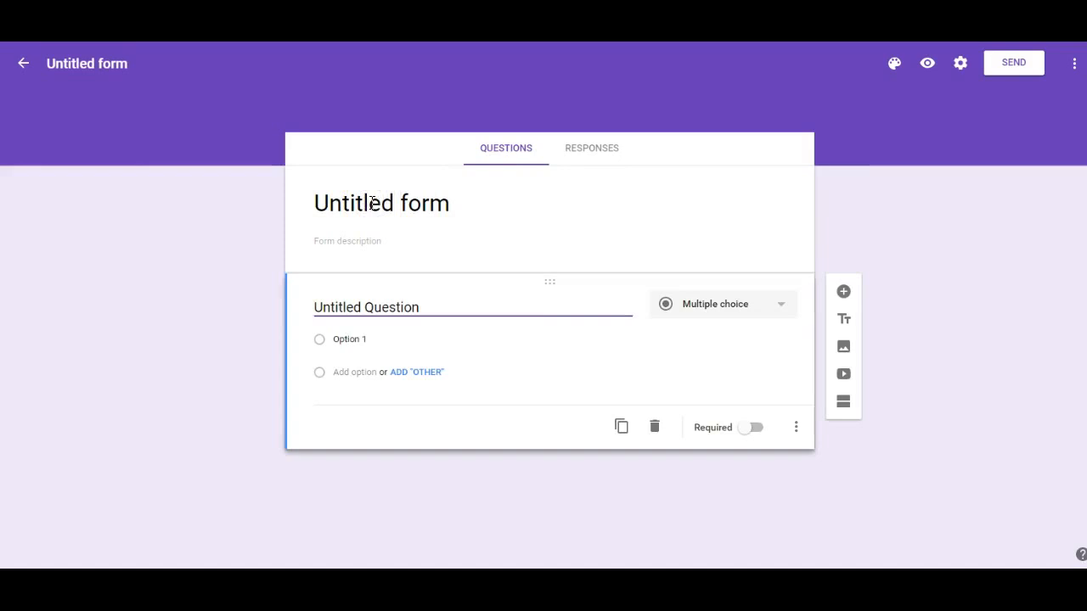
click(380, 204)
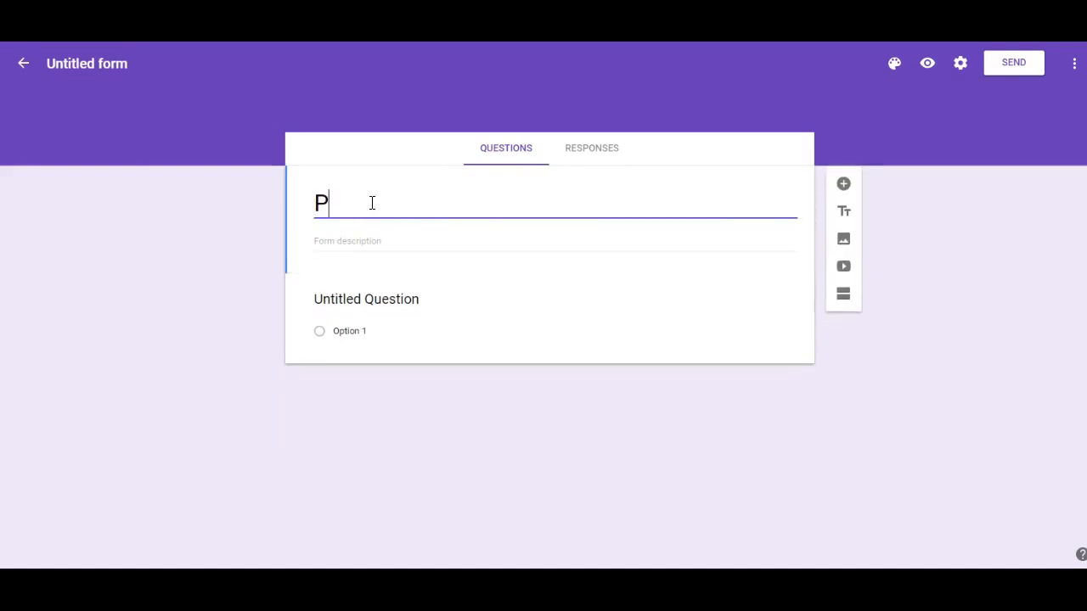
text(eriod 1)
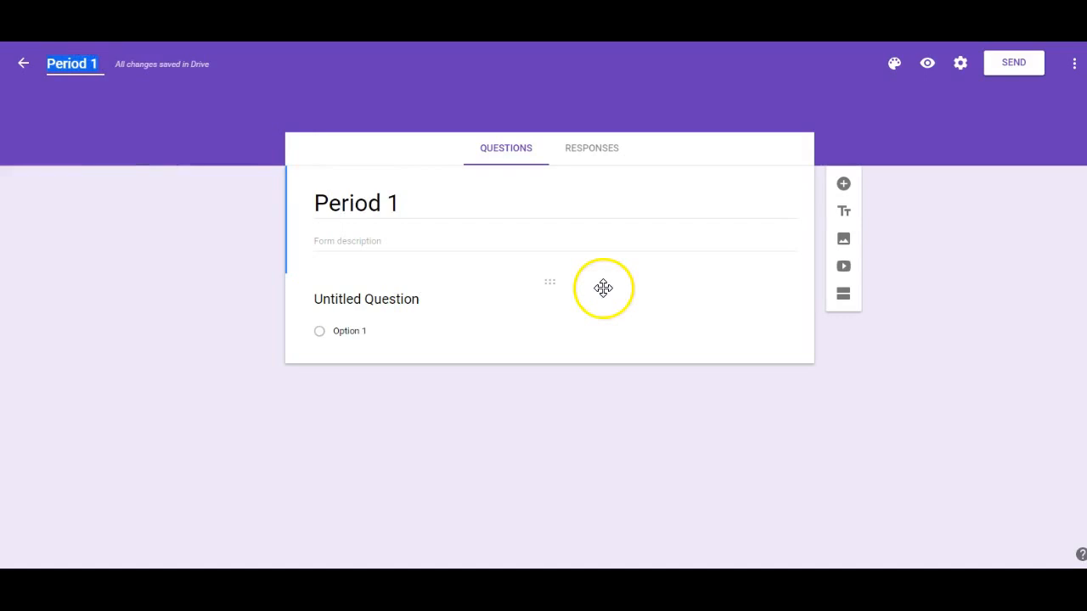
- Change the question type to Multiple choice grid
click(367, 298)
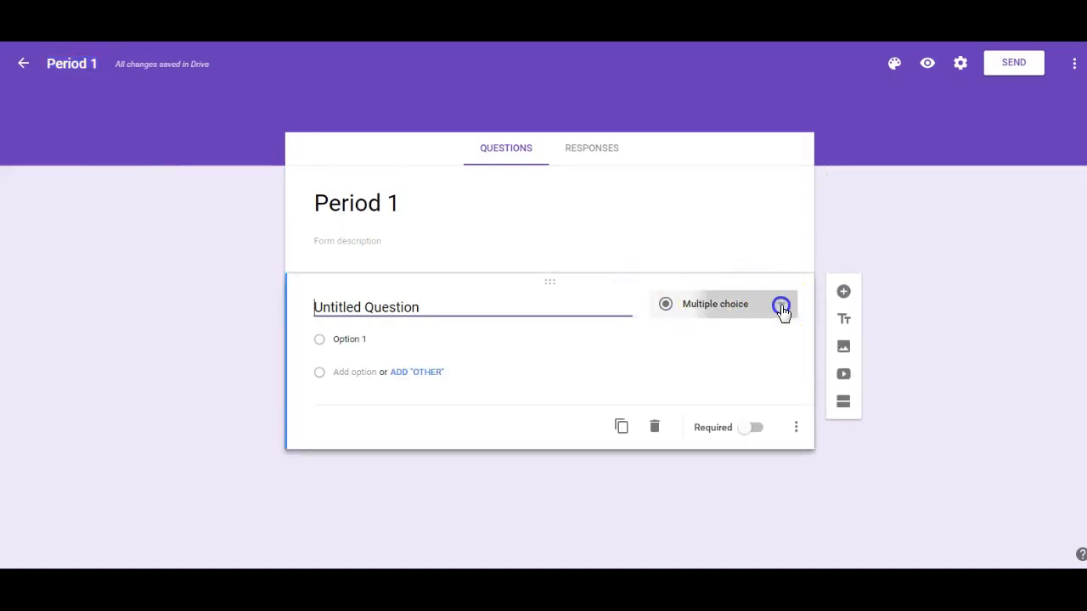
click(779, 303)
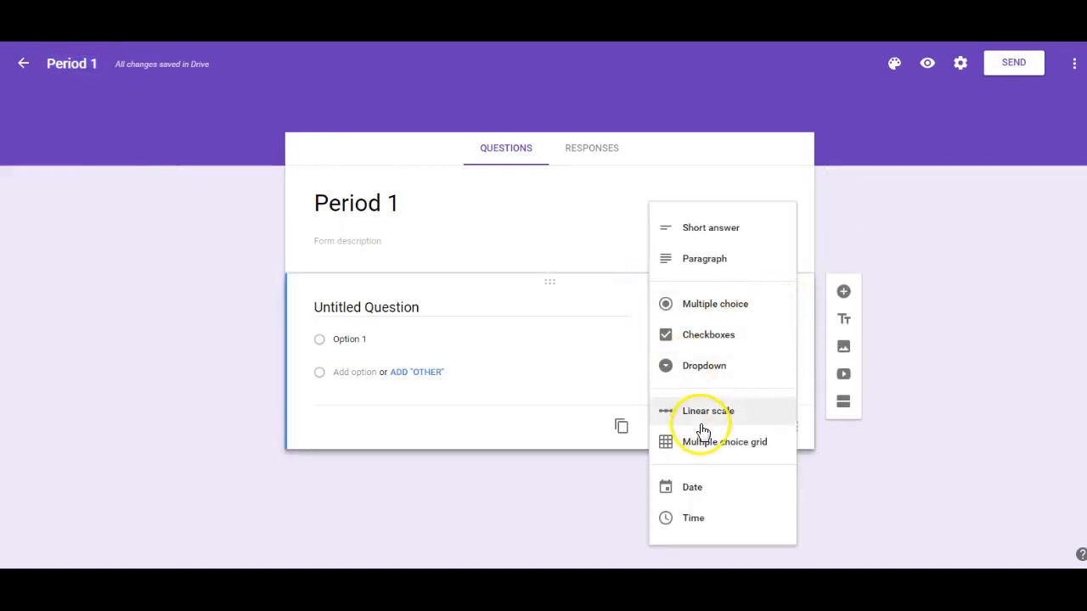
click(724, 441)
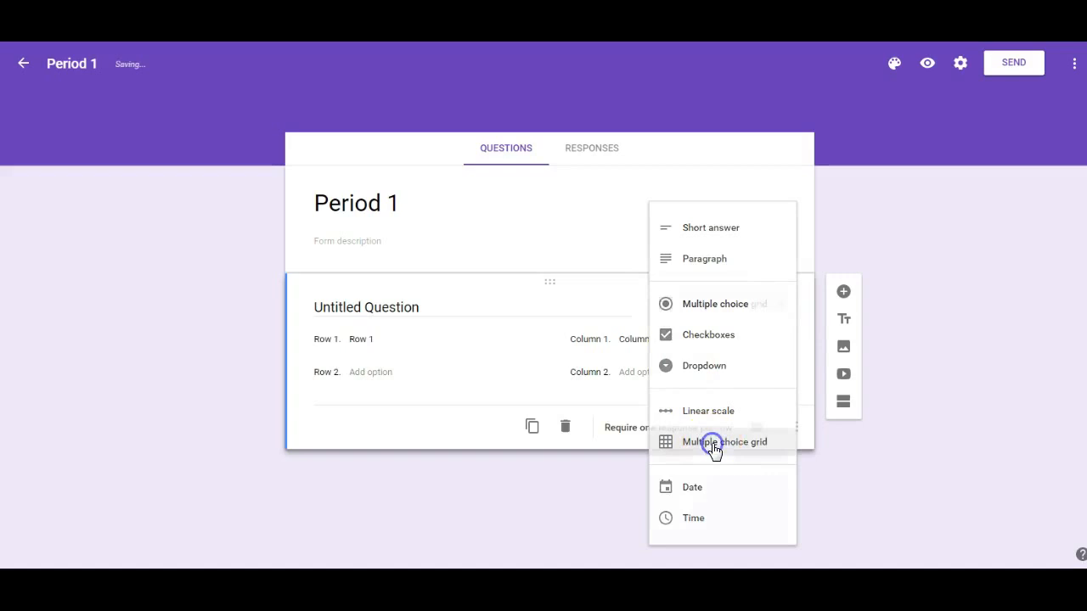
click(725, 441)
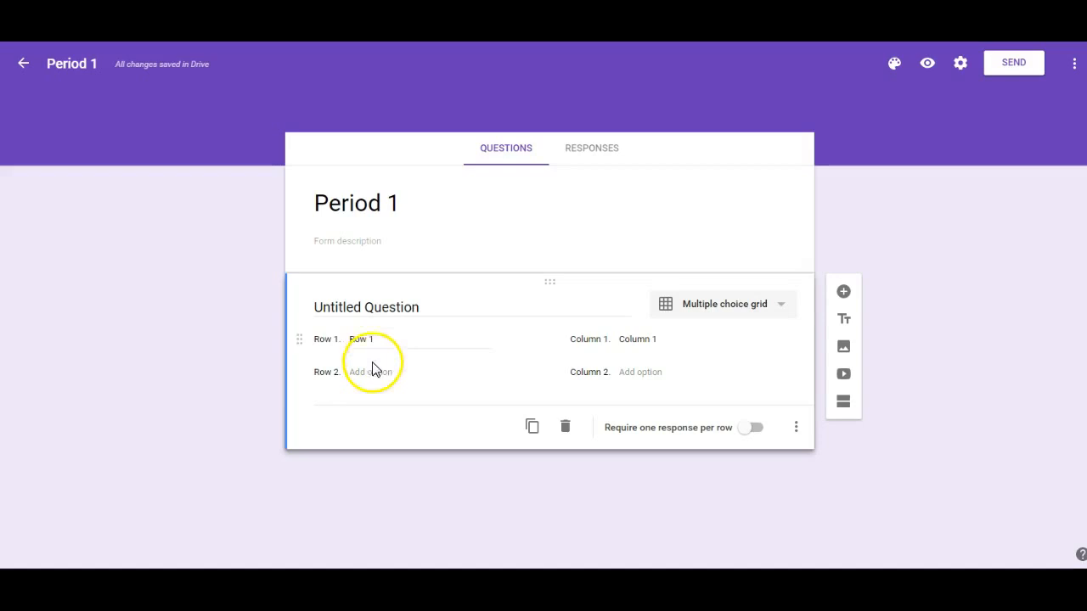
- Name the grid rows John, Sue and Sarah as students
double_click(360, 339)
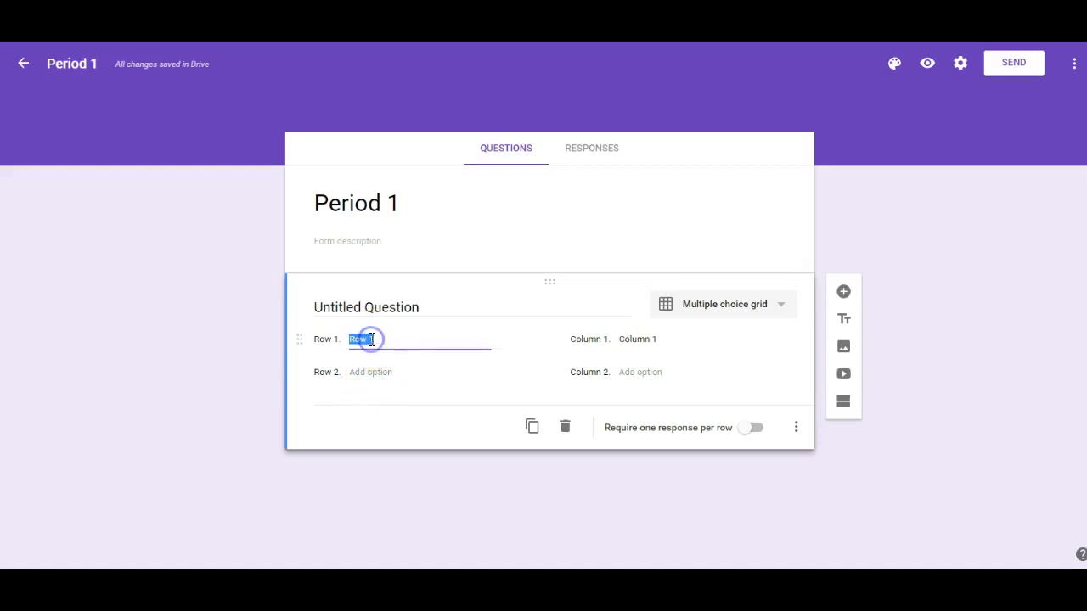
text(John)
click(418, 372)
text(Sue)
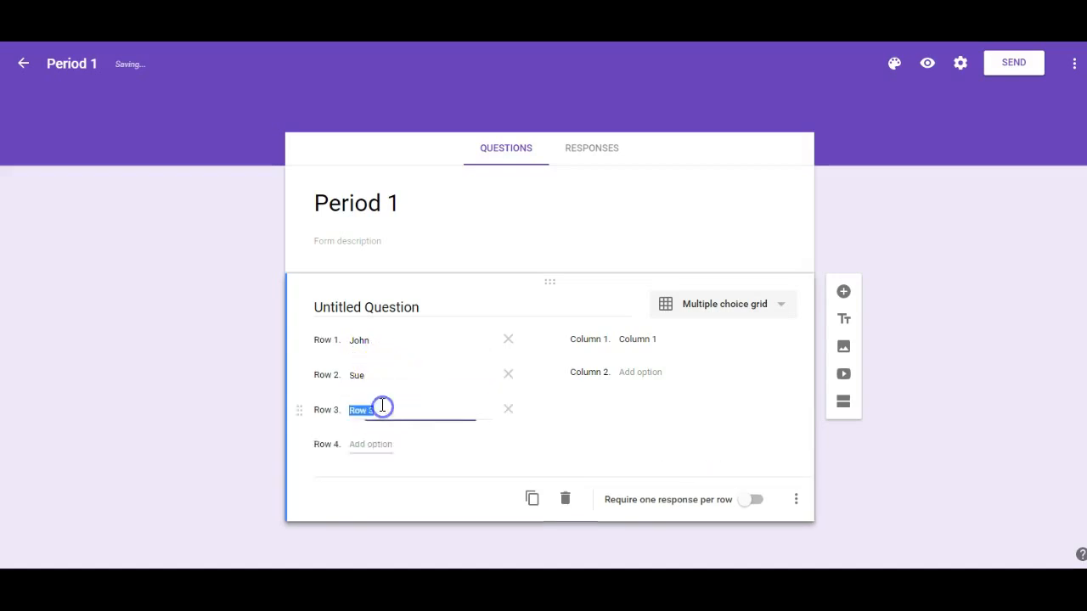
text(Sarah)
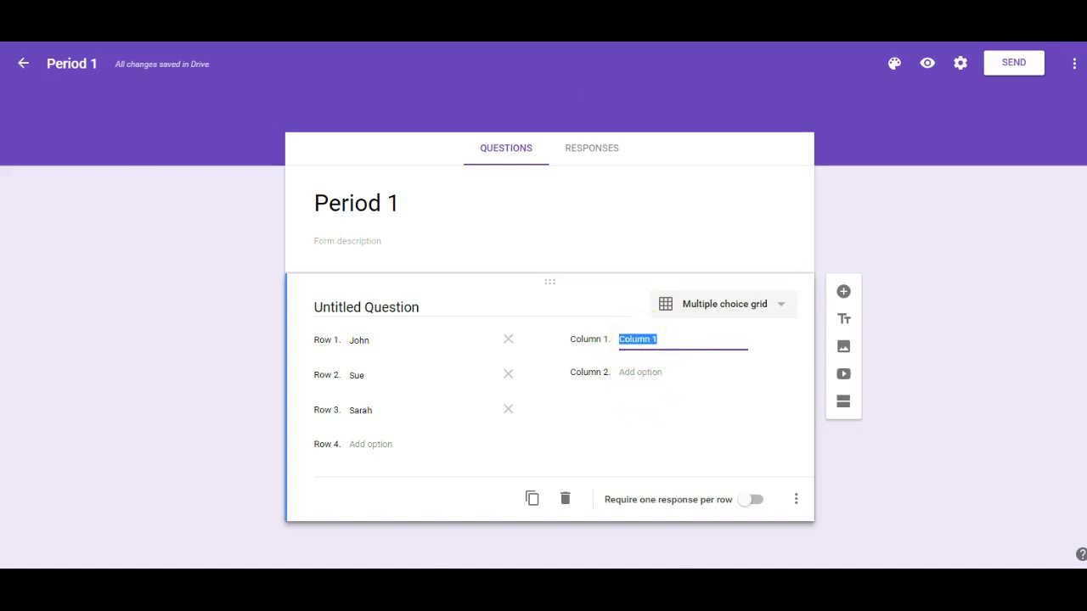
- Label the first grid column 'Present' and add a second column option, referencing the demo form
click(927, 63)
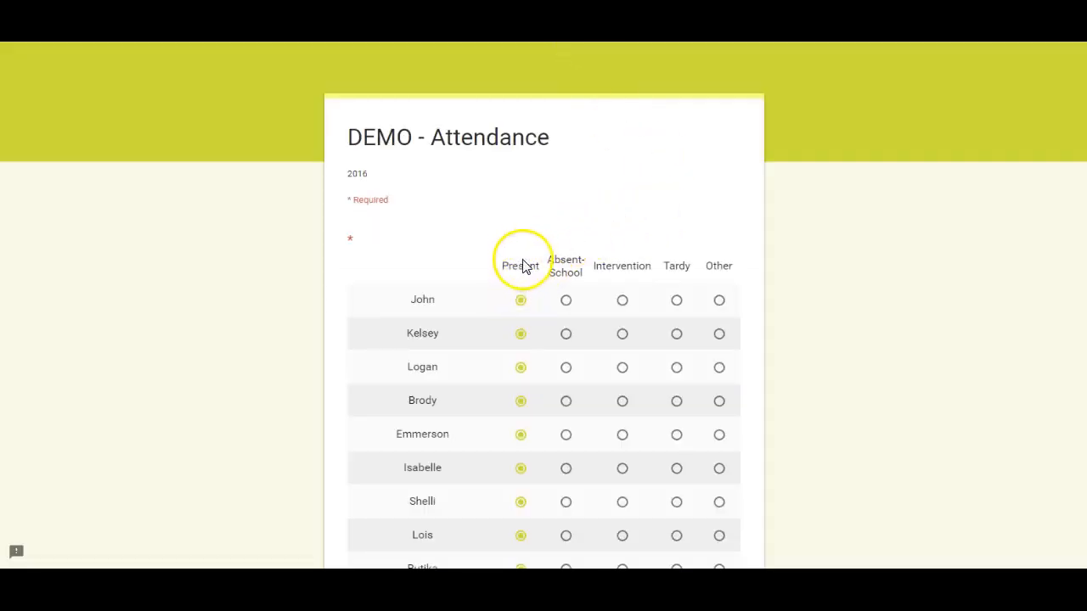
mouse_move(736, 253)
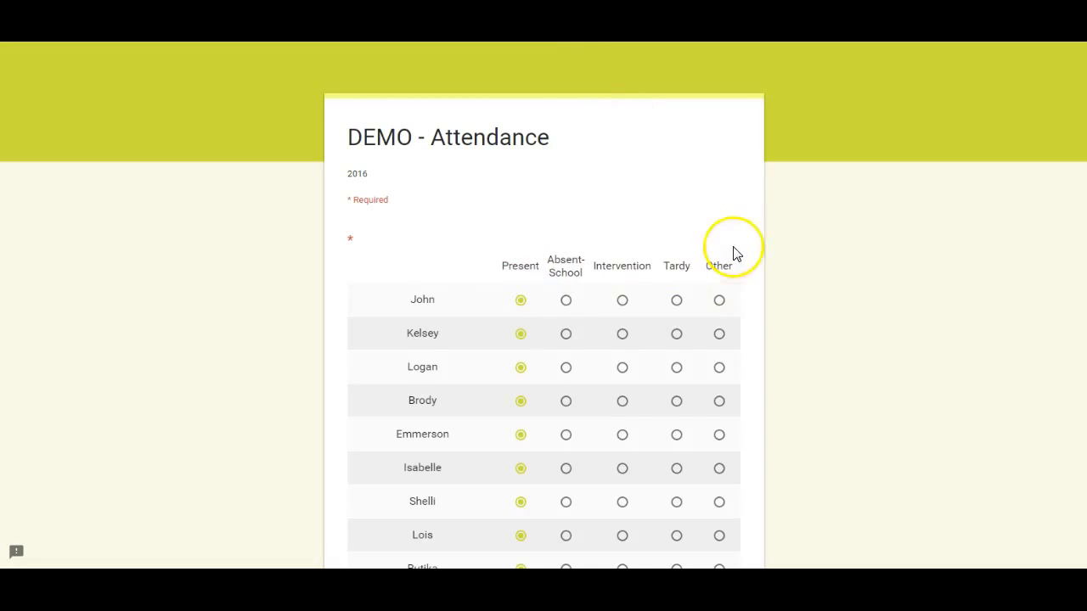
mouse_move(734, 253)
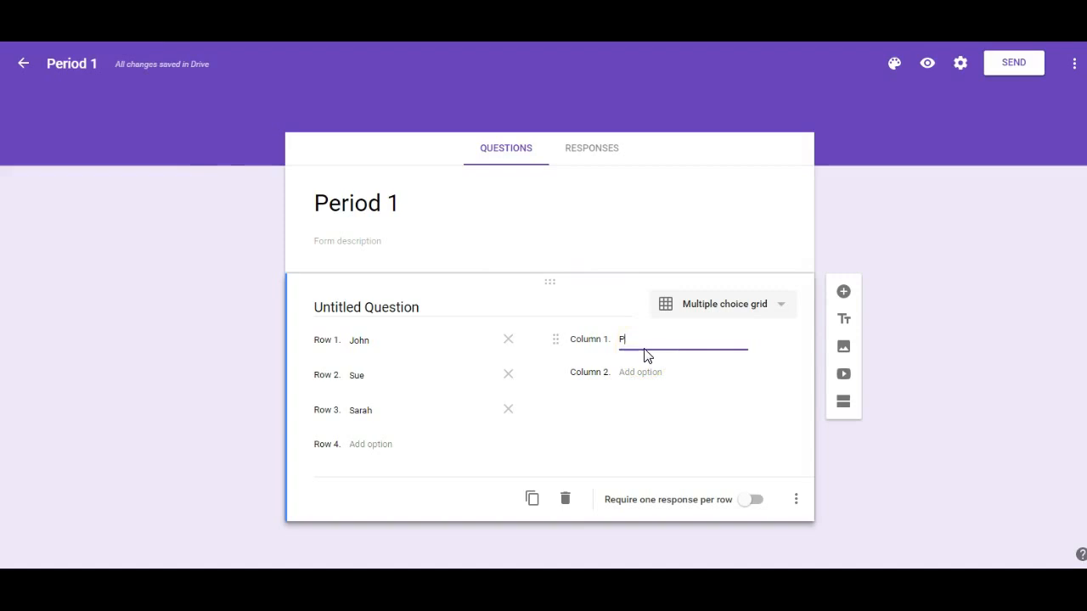
text(resent)
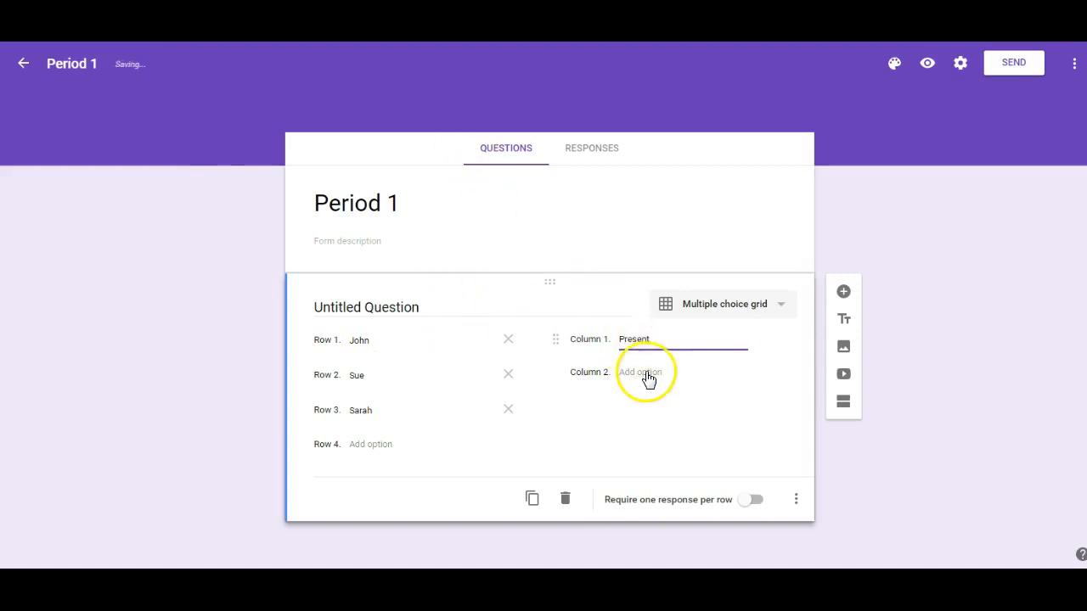
click(638, 372)
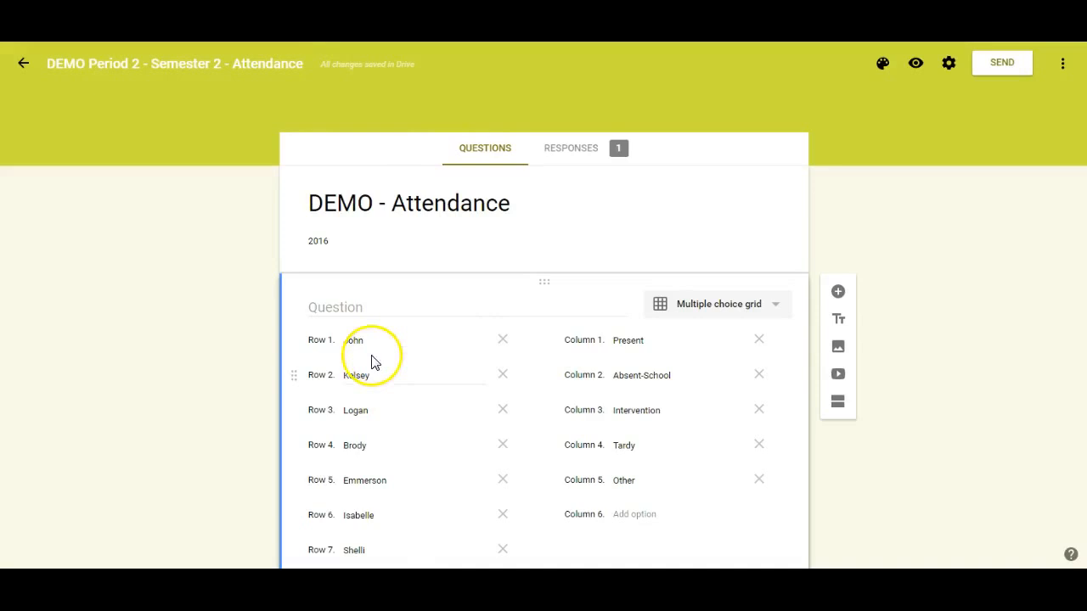
mouse_move(613, 421)
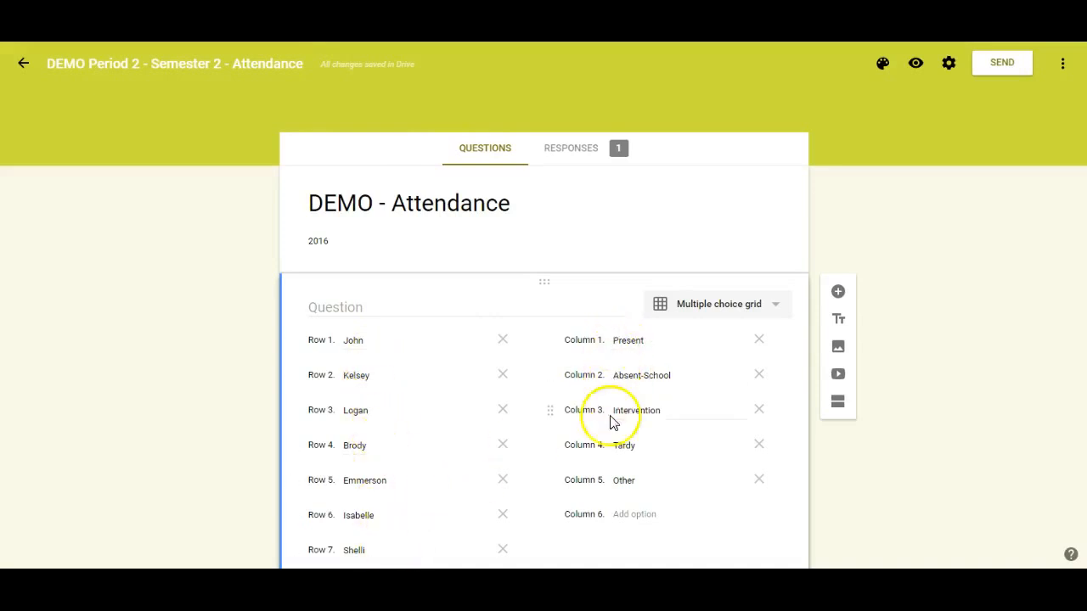
mouse_move(614, 508)
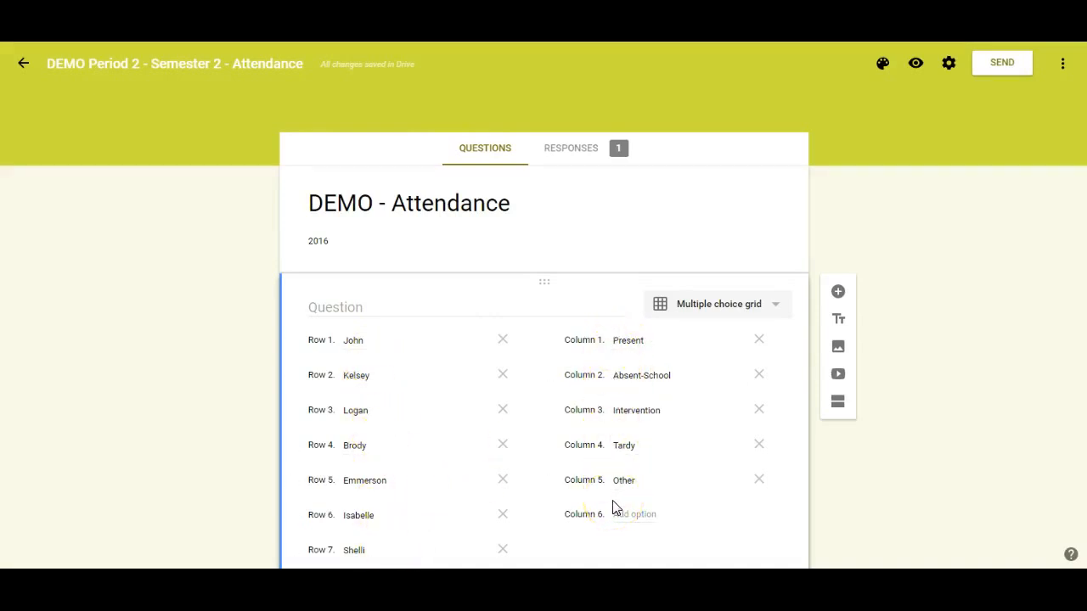
- Scroll through the demo form's 16-student grid down to its Notes question
click(336, 306)
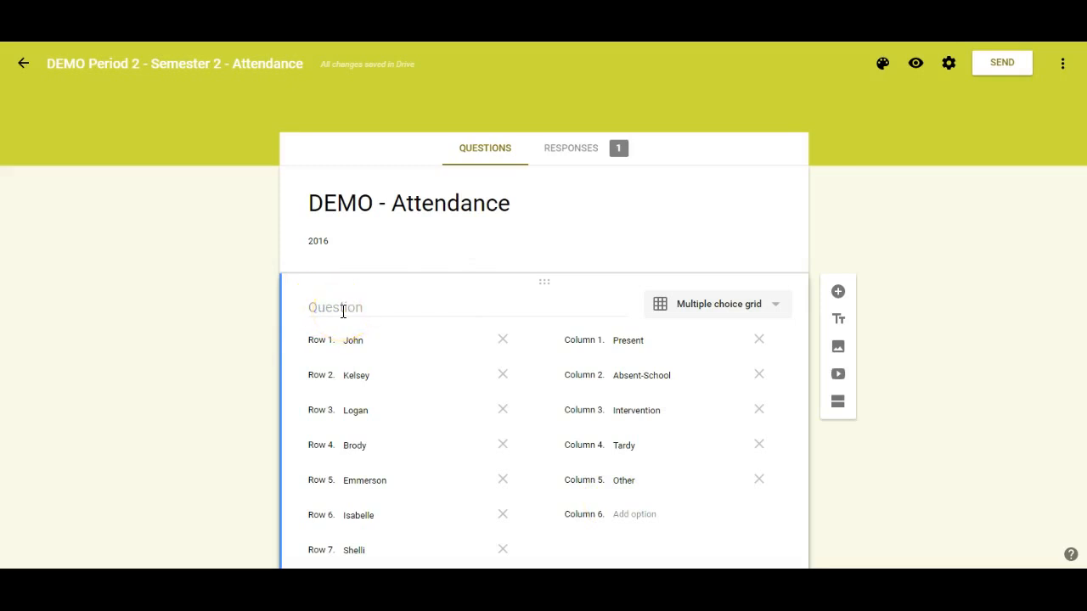
scroll(down, 3)
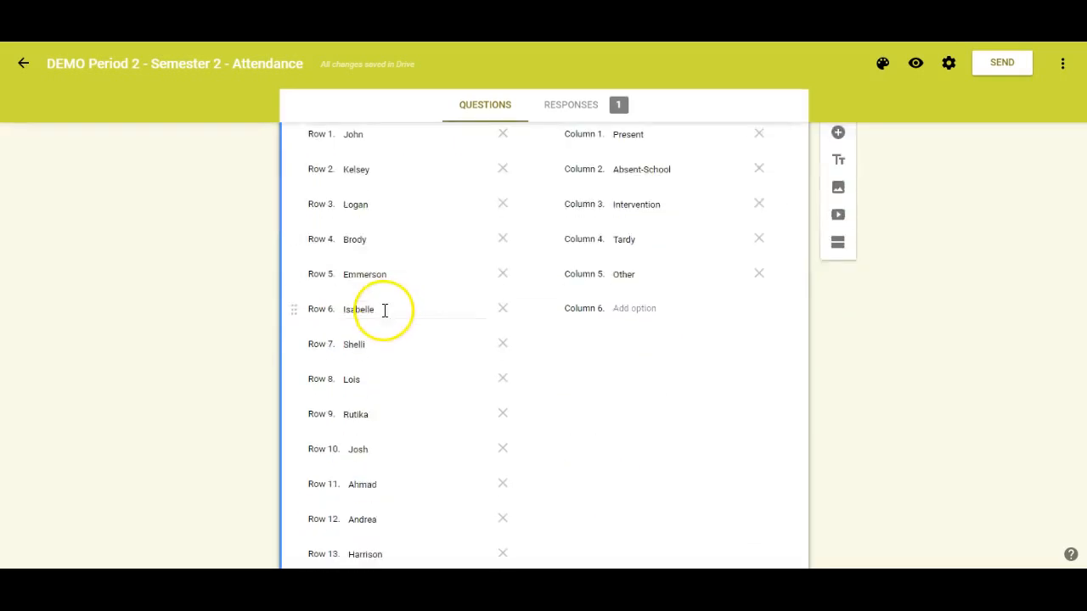
scroll(down, 3)
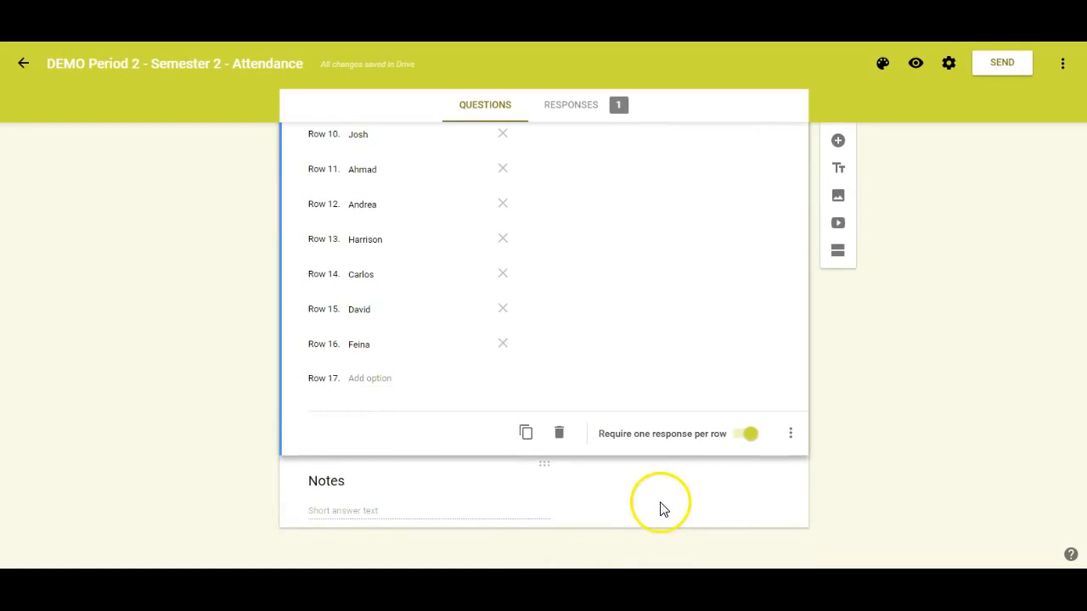
mouse_move(373, 517)
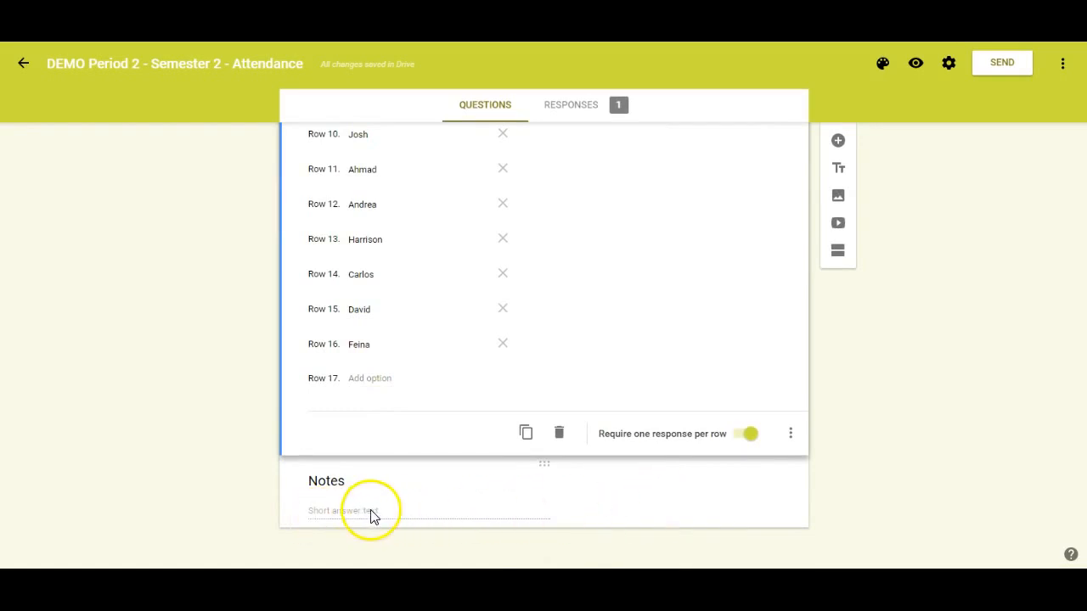
mouse_move(839, 141)
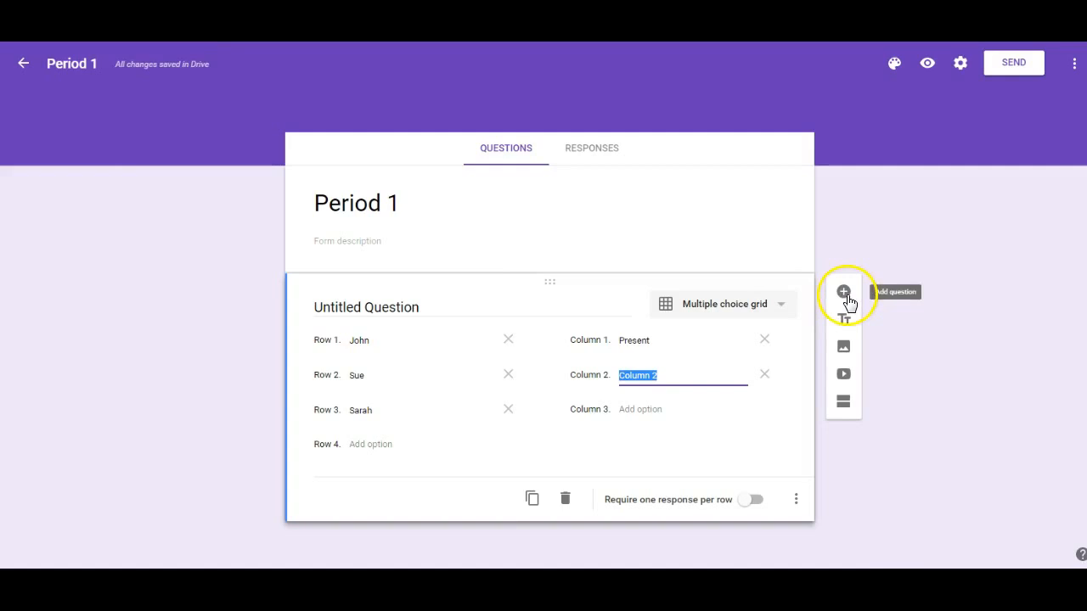
- Add a short-answer question titled 'Comments' below the attendance grid
click(844, 292)
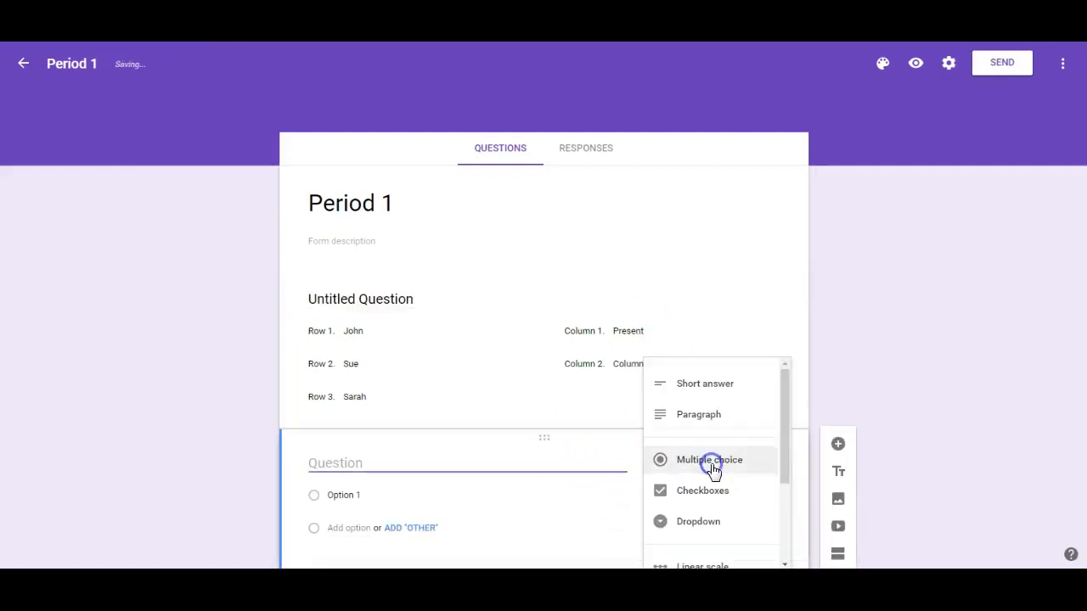
click(704, 383)
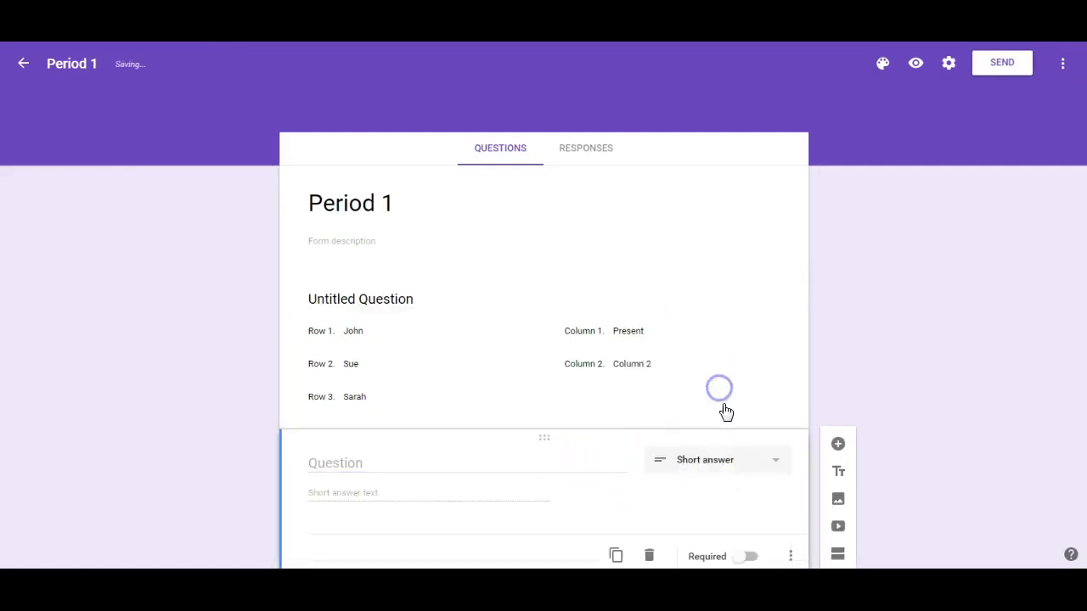
click(339, 462)
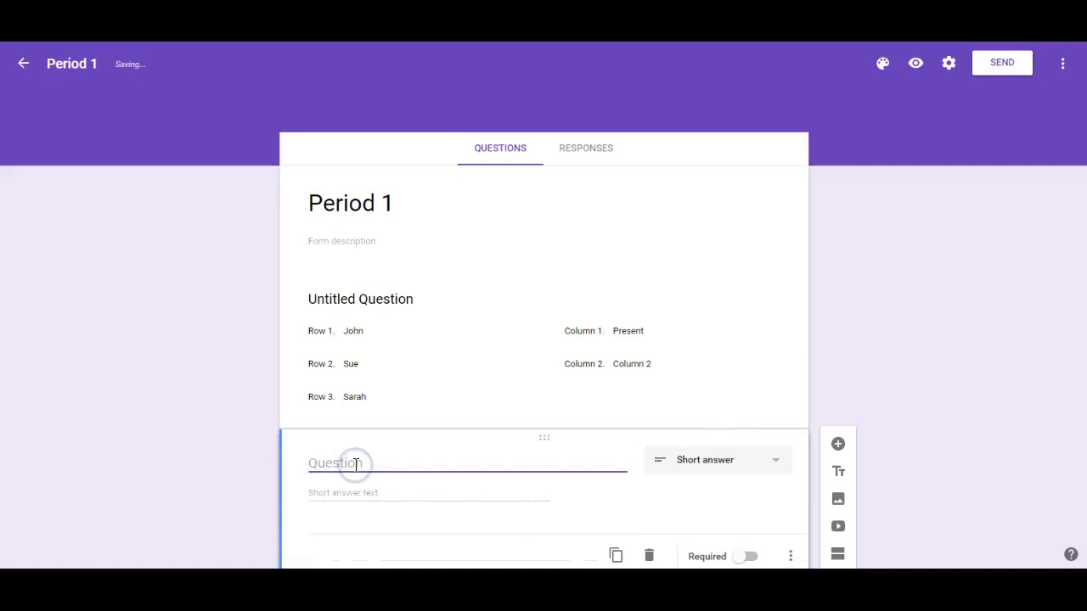
text(Comm)
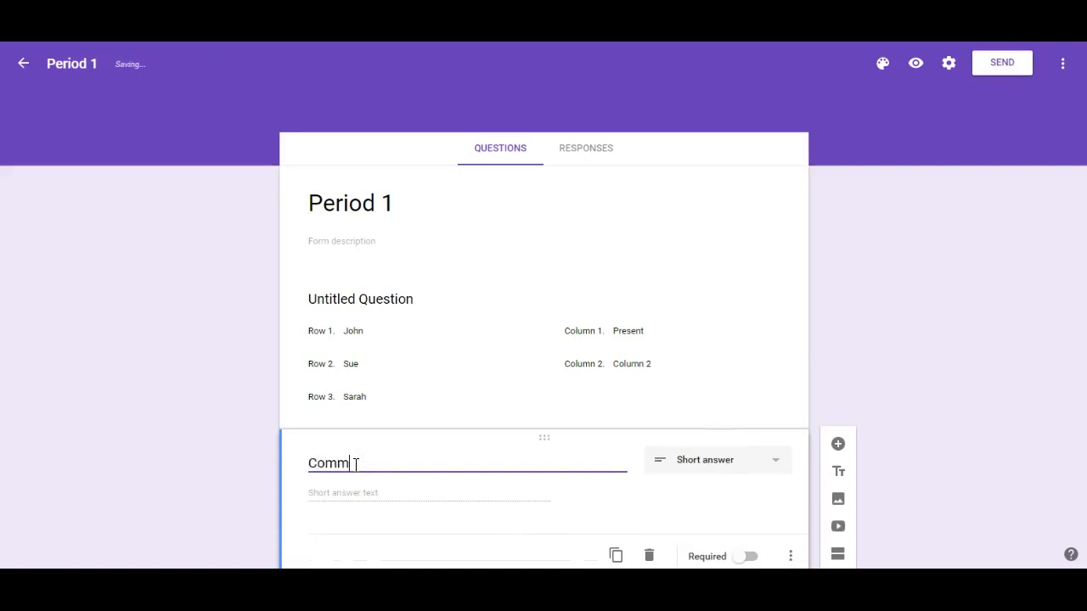
text(ents)
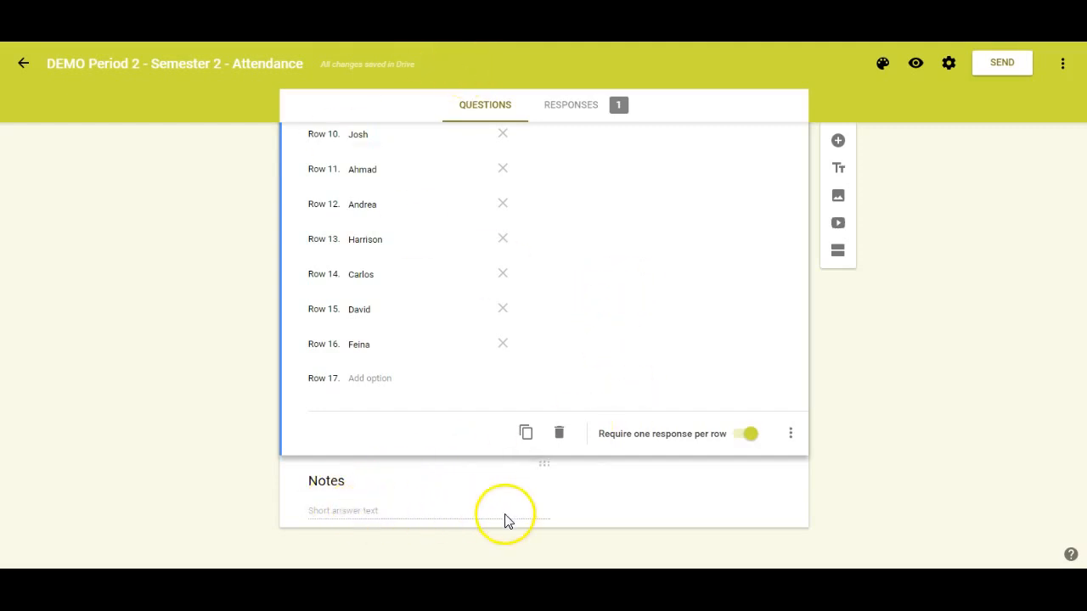
scroll(up, 3)
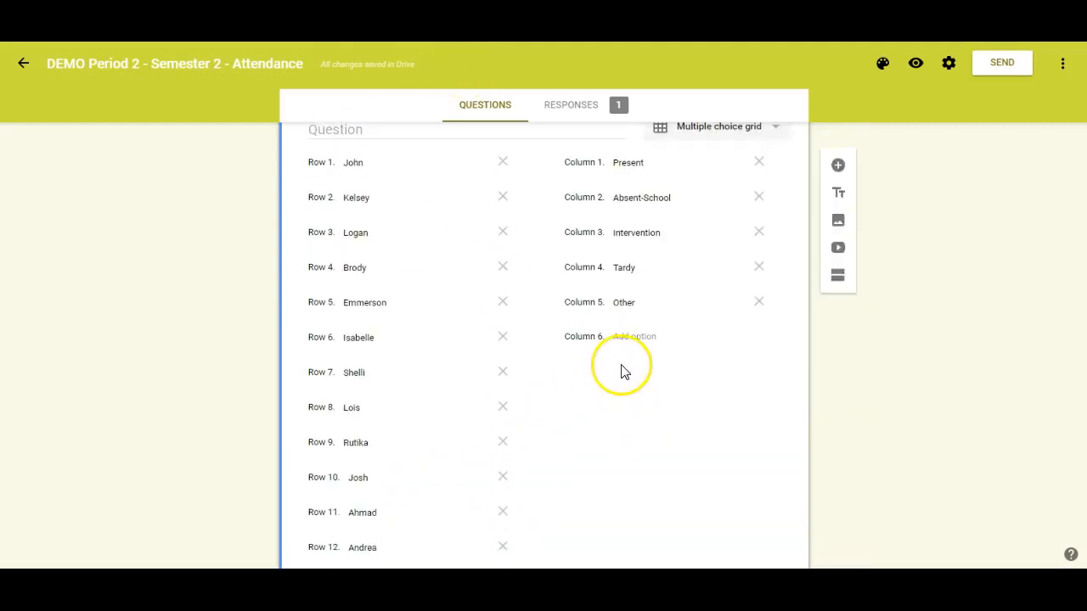
scroll(up, 3)
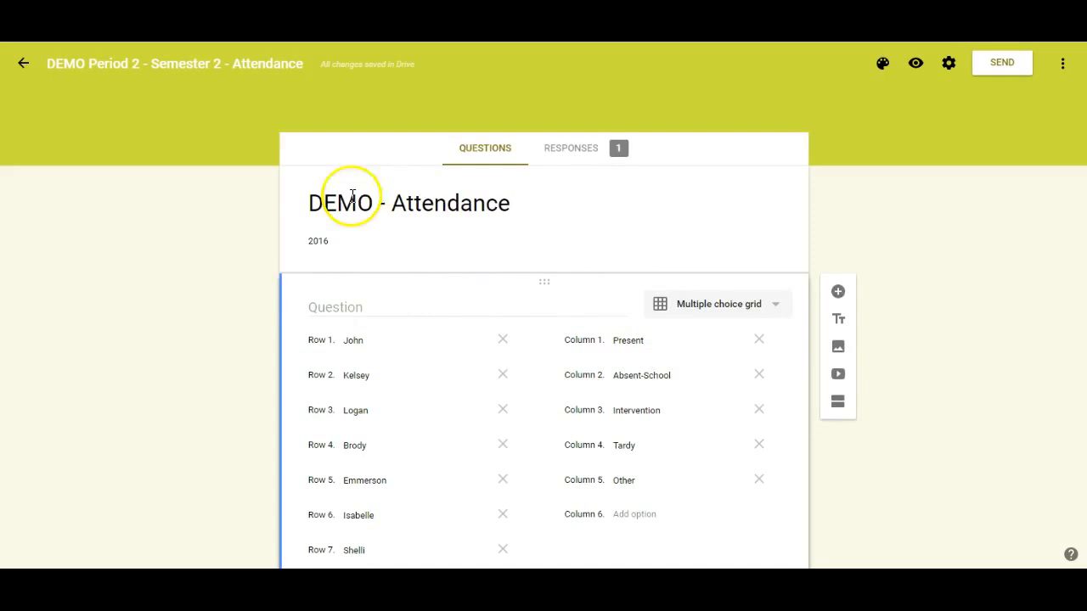
click(915, 63)
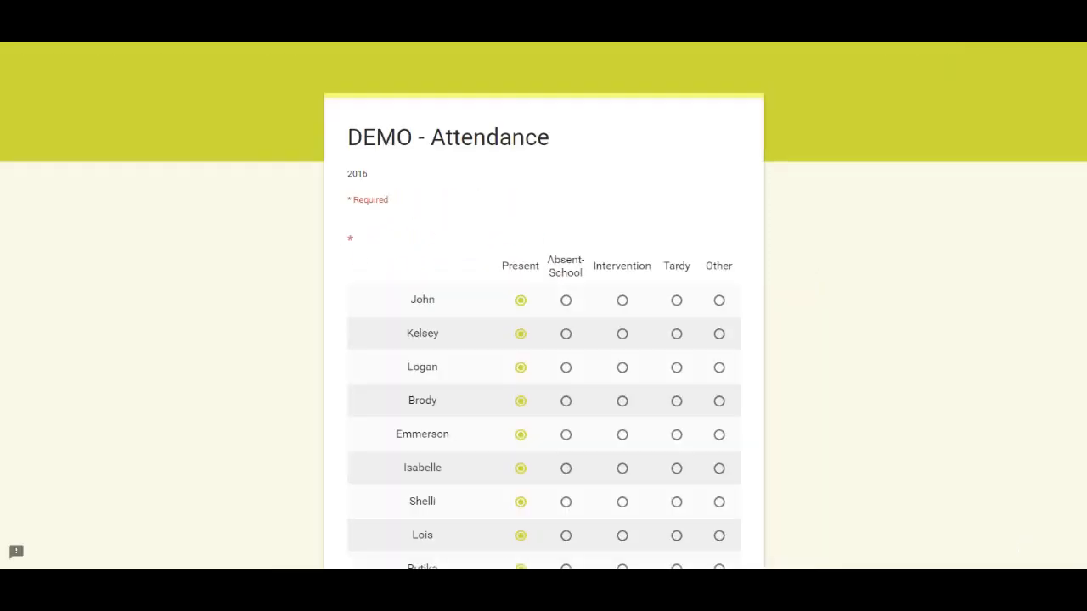
mouse_move(720, 295)
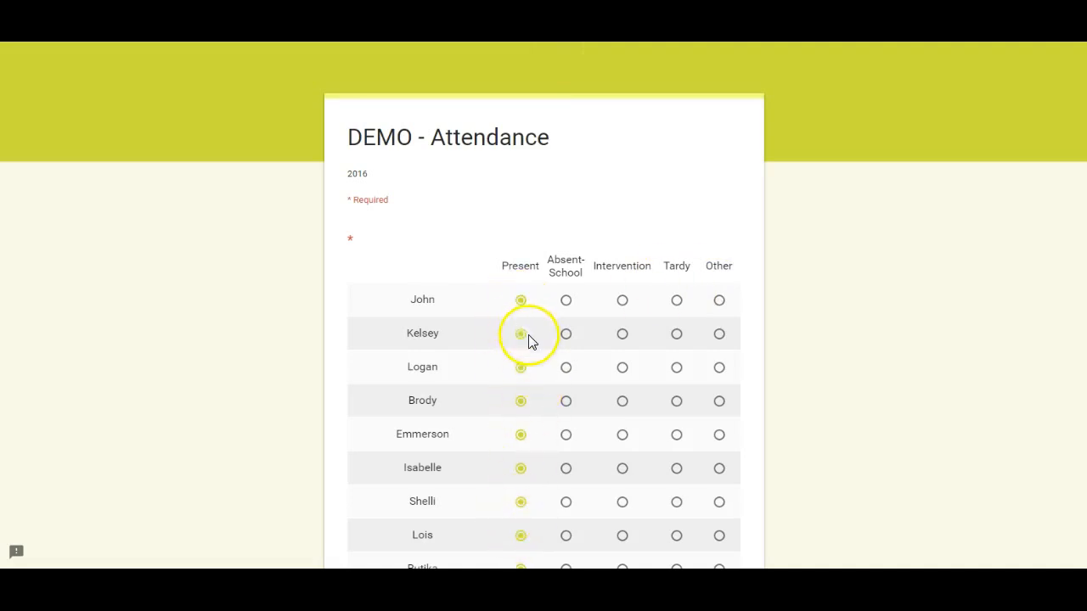
mouse_move(520, 400)
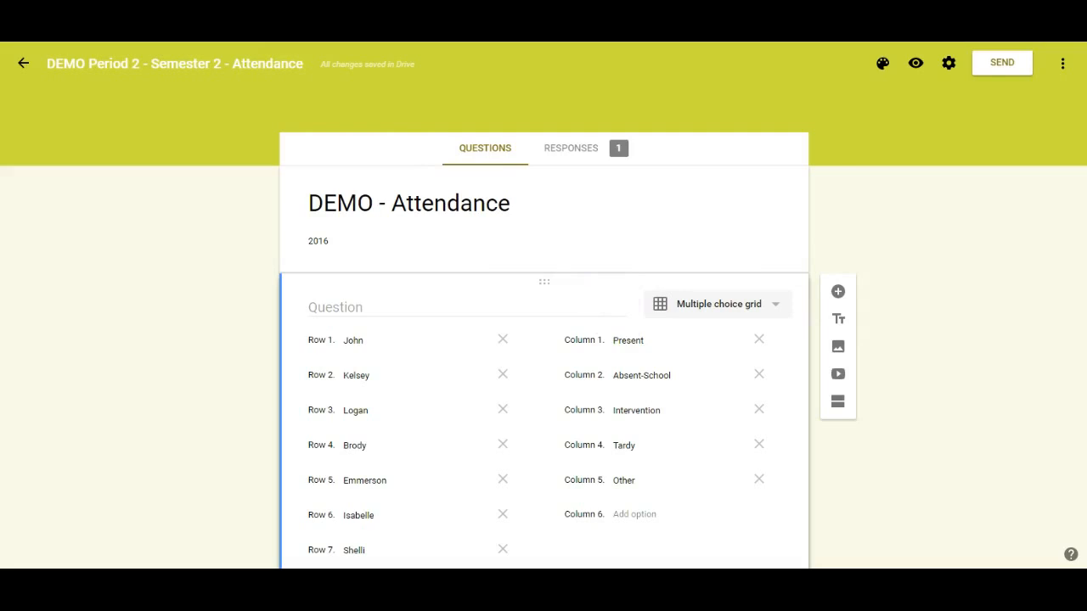
mouse_move(442, 303)
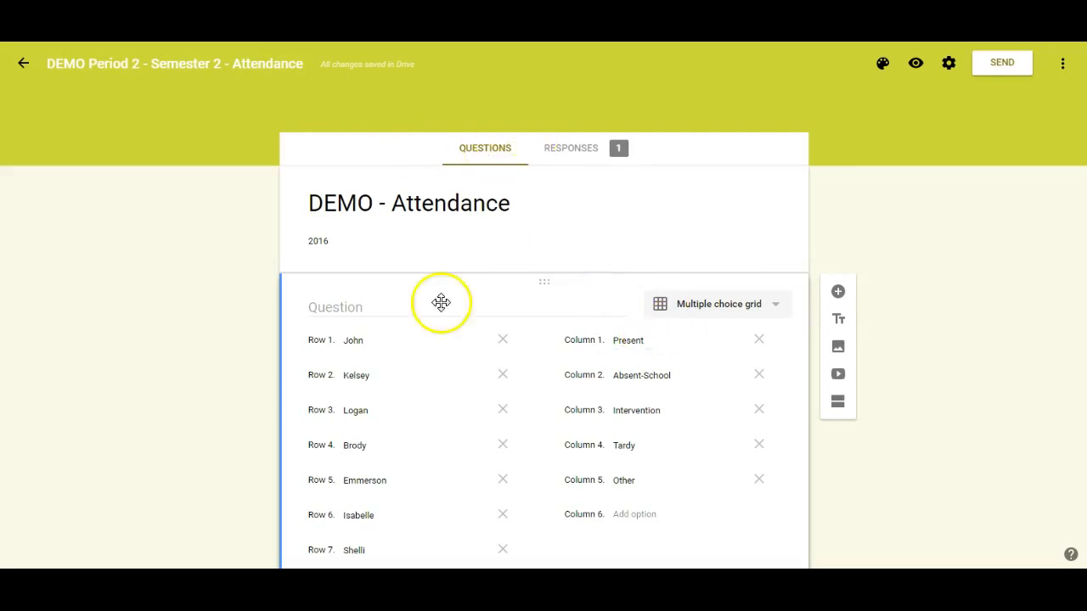
mouse_move(503, 270)
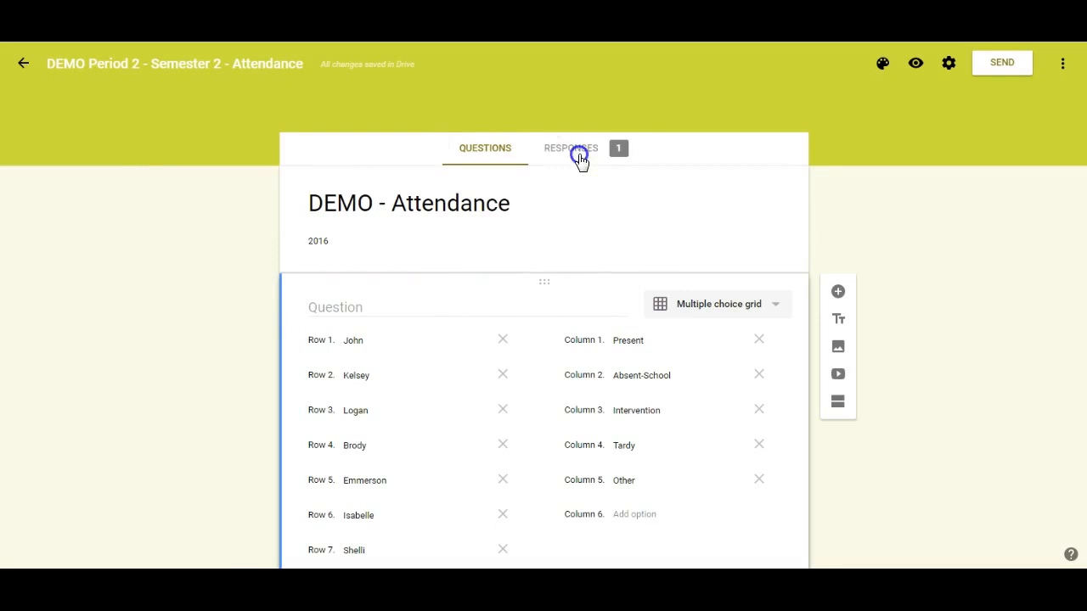
click(571, 148)
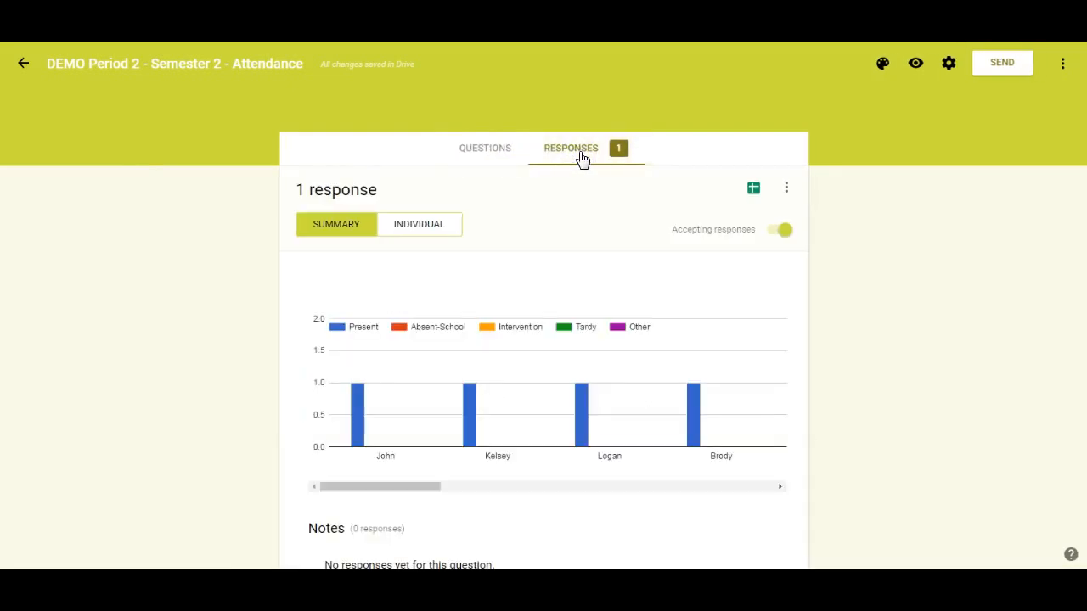
click(486, 148)
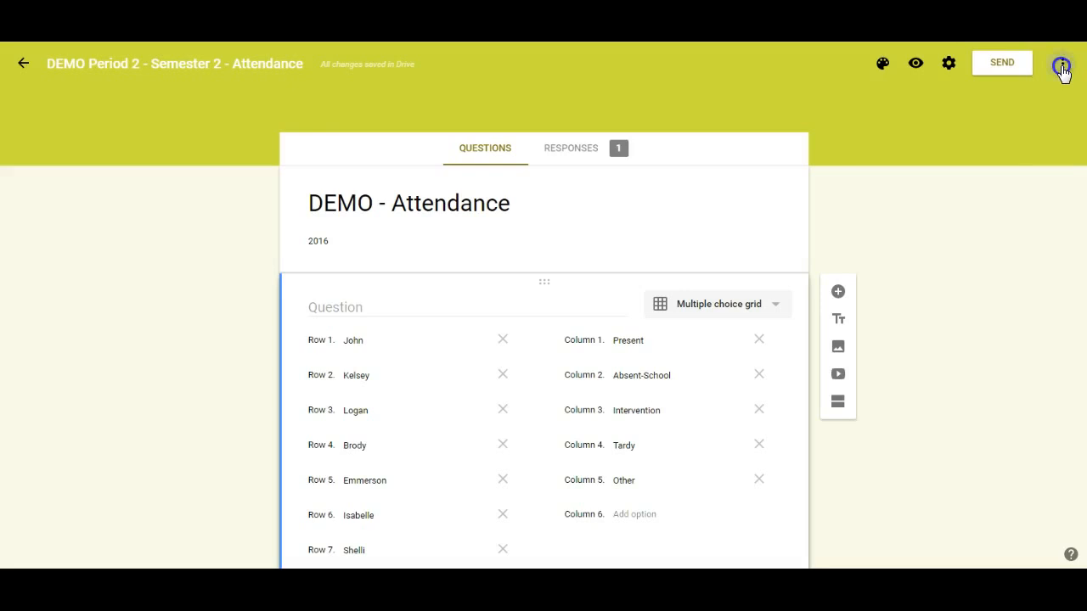
- In the pre-filled link view, mark every student from John through Feina as Present
click(1063, 62)
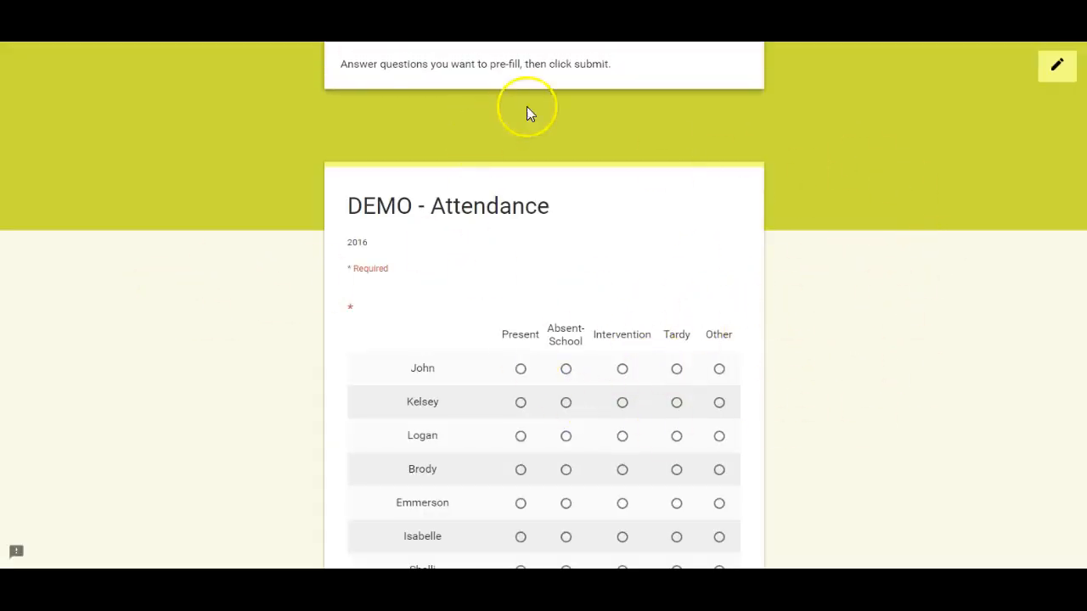
click(519, 368)
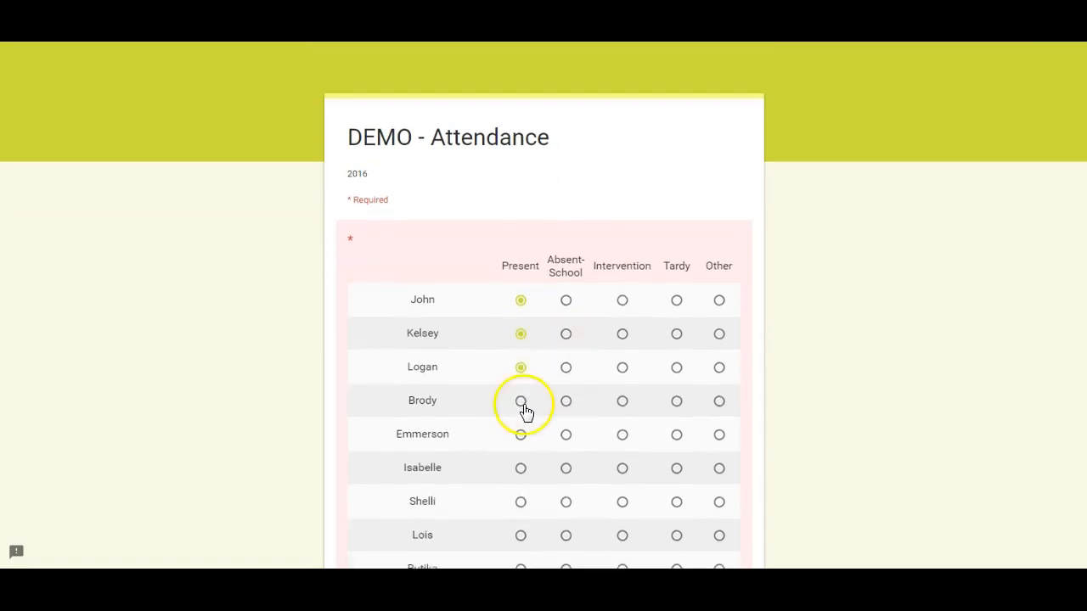
click(520, 468)
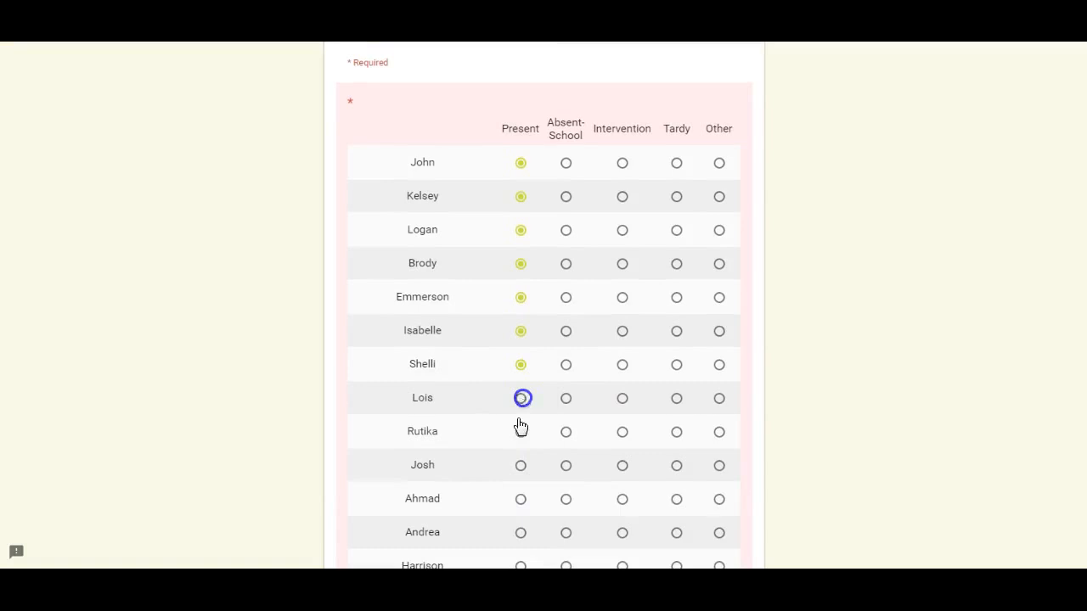
scroll(down, 3)
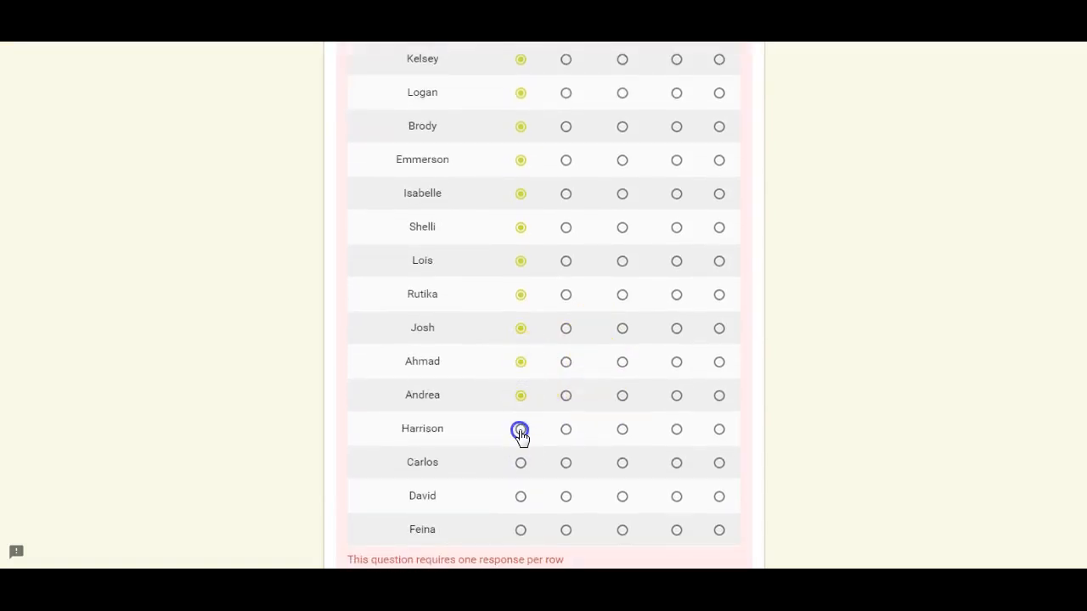
click(520, 530)
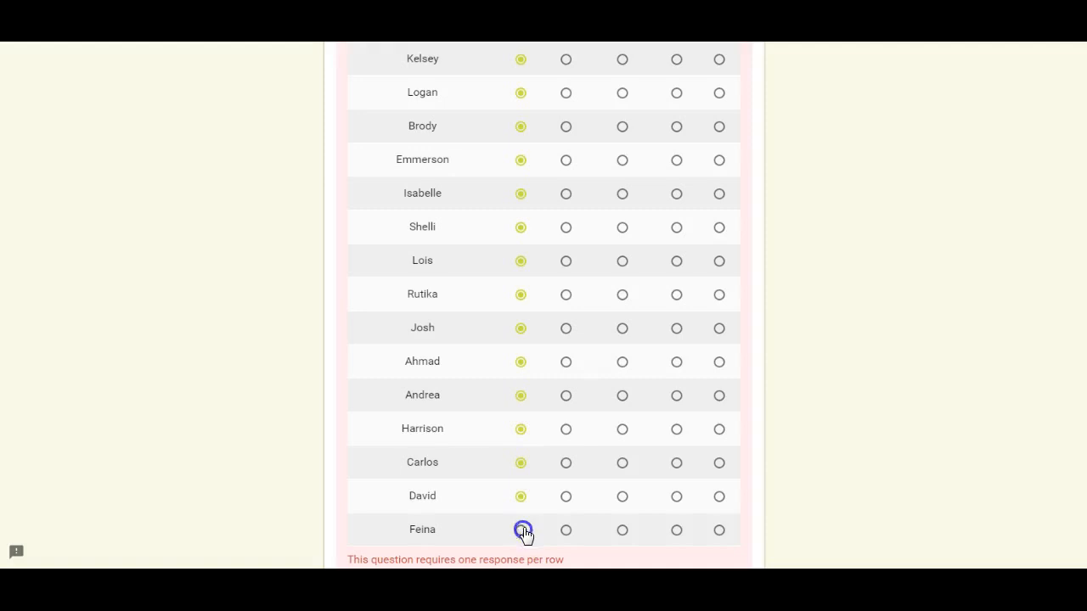
scroll(down, 3)
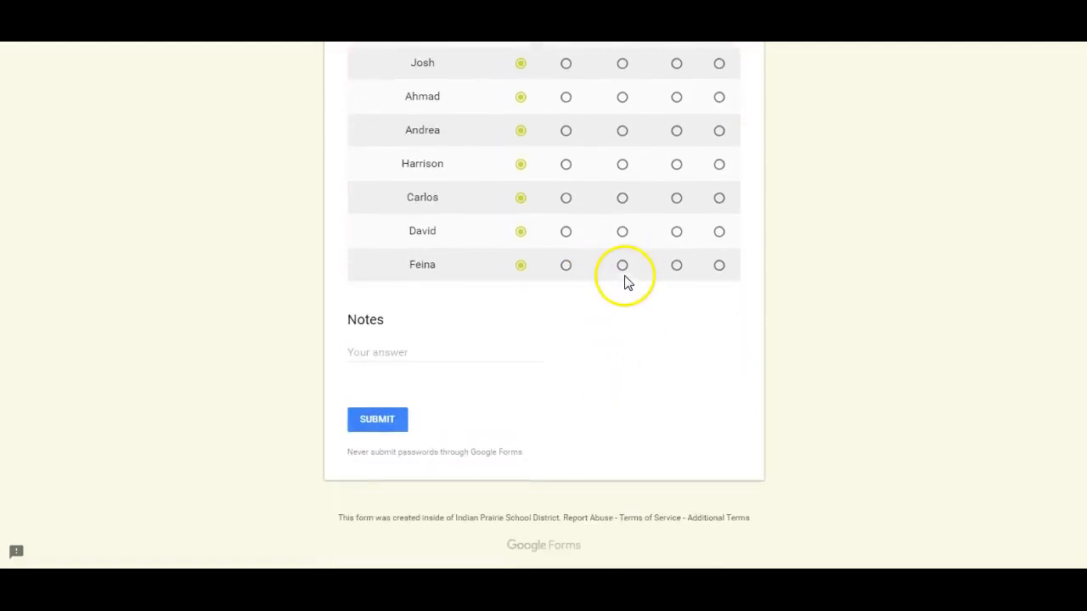
scroll(up, 3)
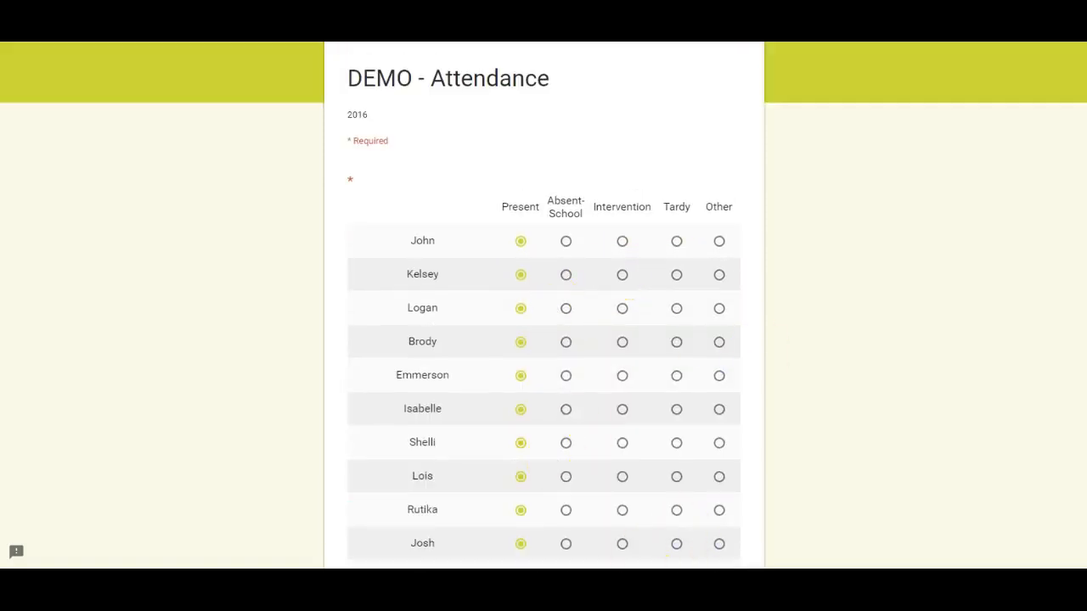
mouse_move(608, 407)
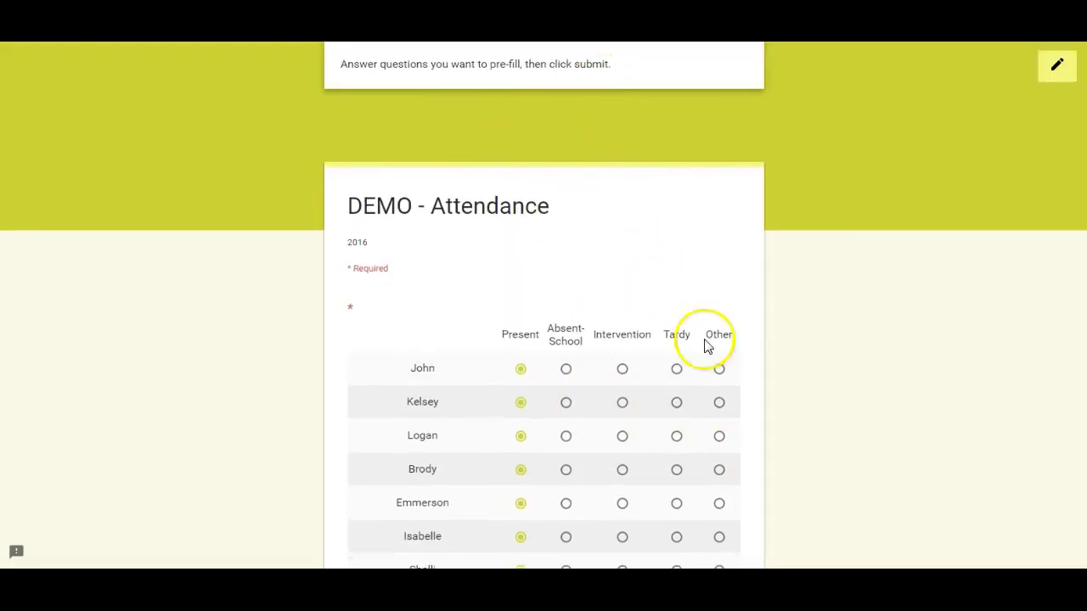
- Review the generated pre-filled URL defaulting every student to Present
scroll(down, 3)
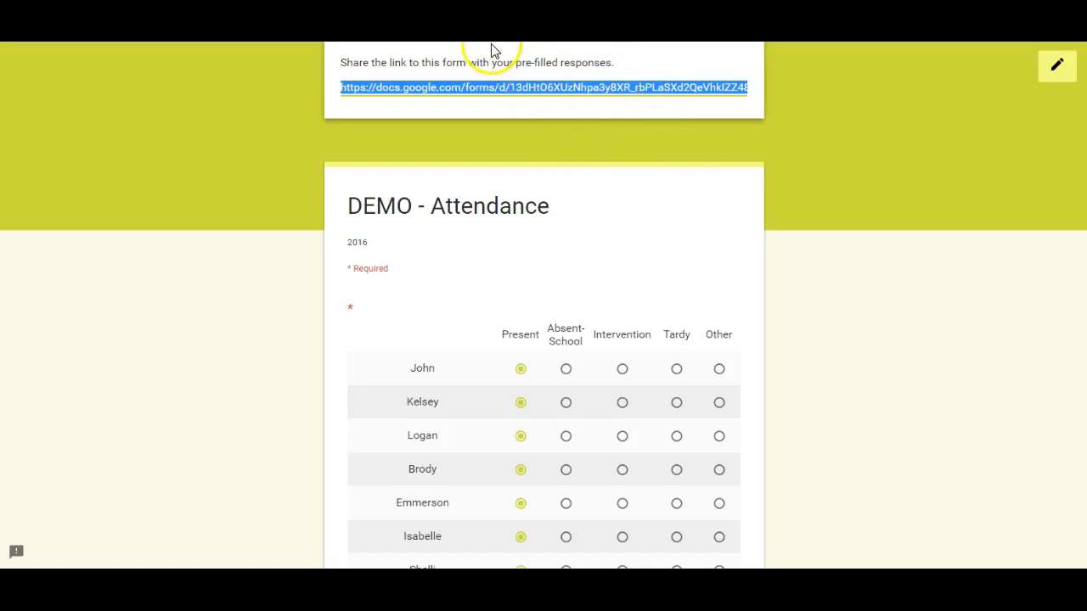
mouse_move(720, 109)
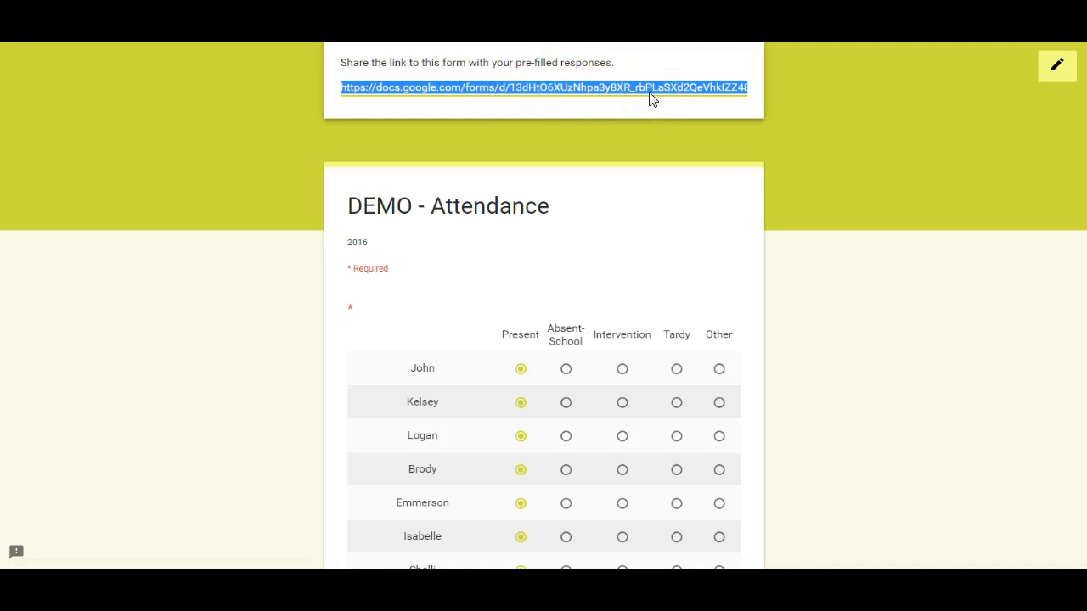
mouse_move(620, 88)
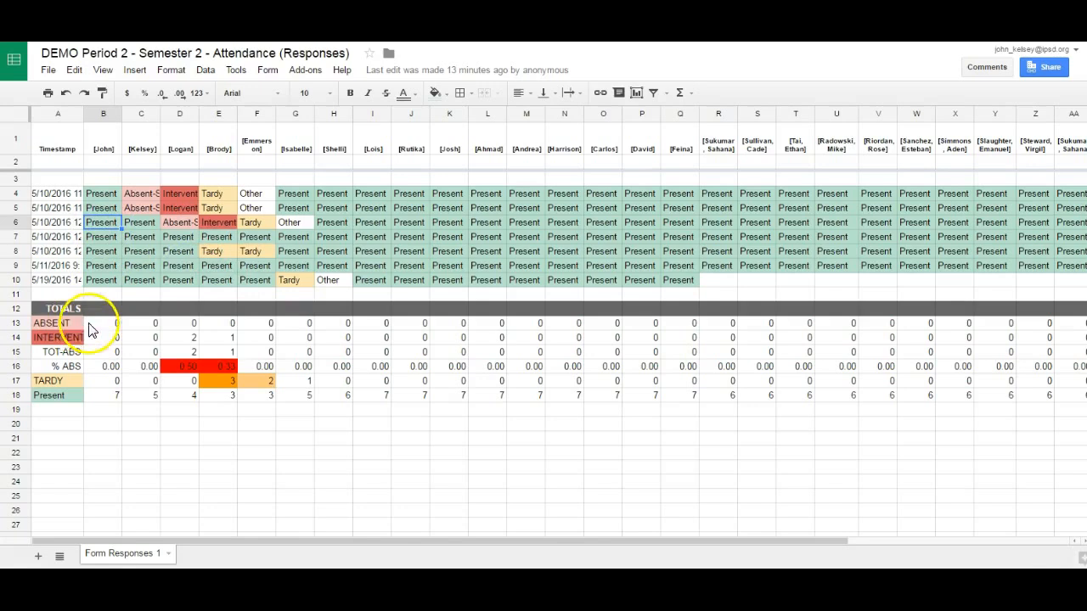
click(102, 322)
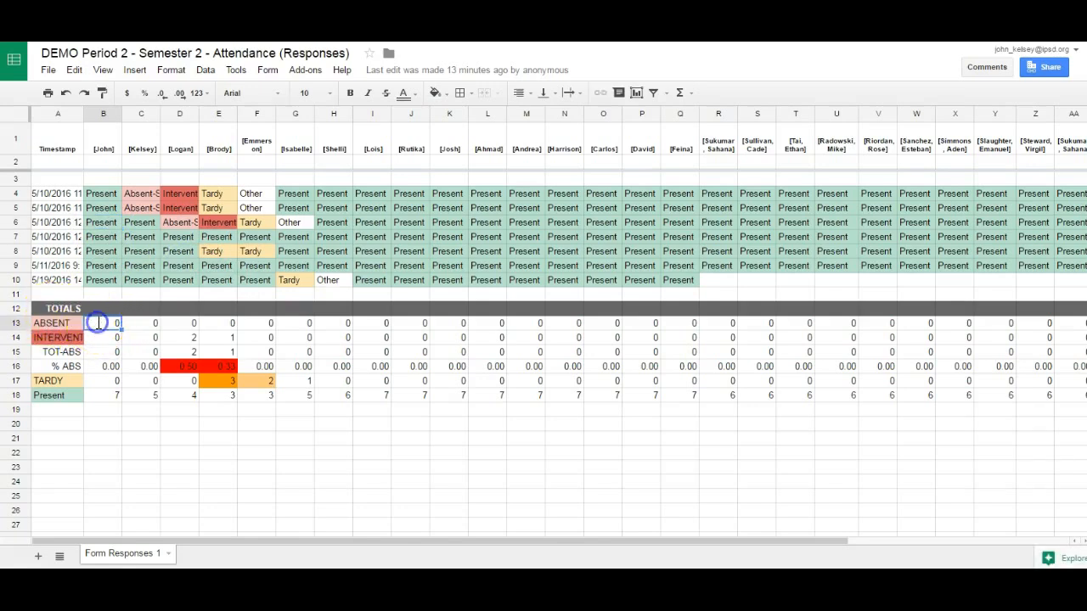
double_click(101, 322)
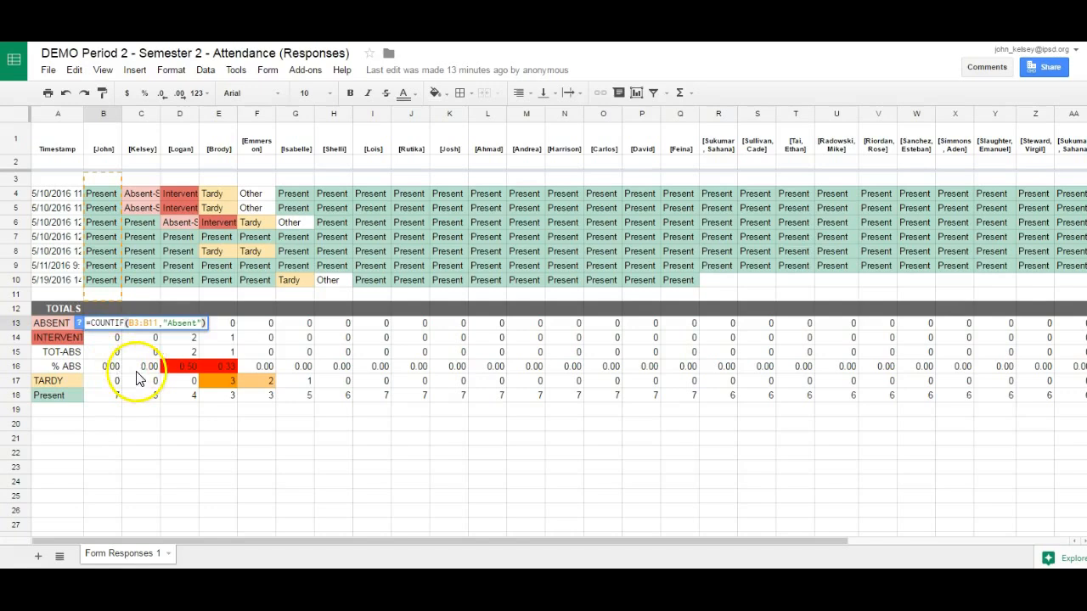
mouse_move(106, 296)
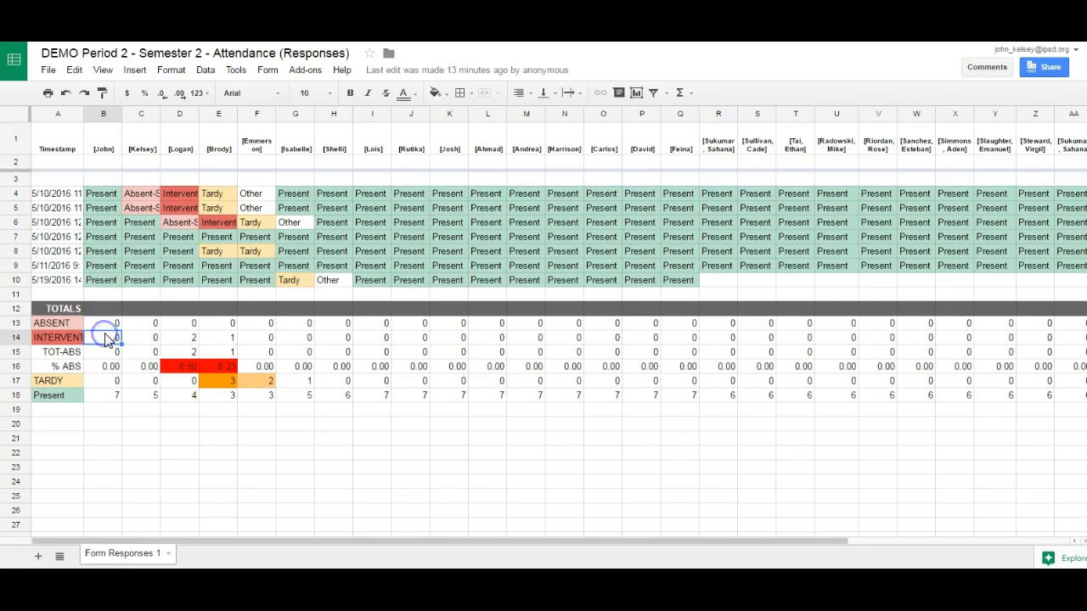
double_click(102, 336)
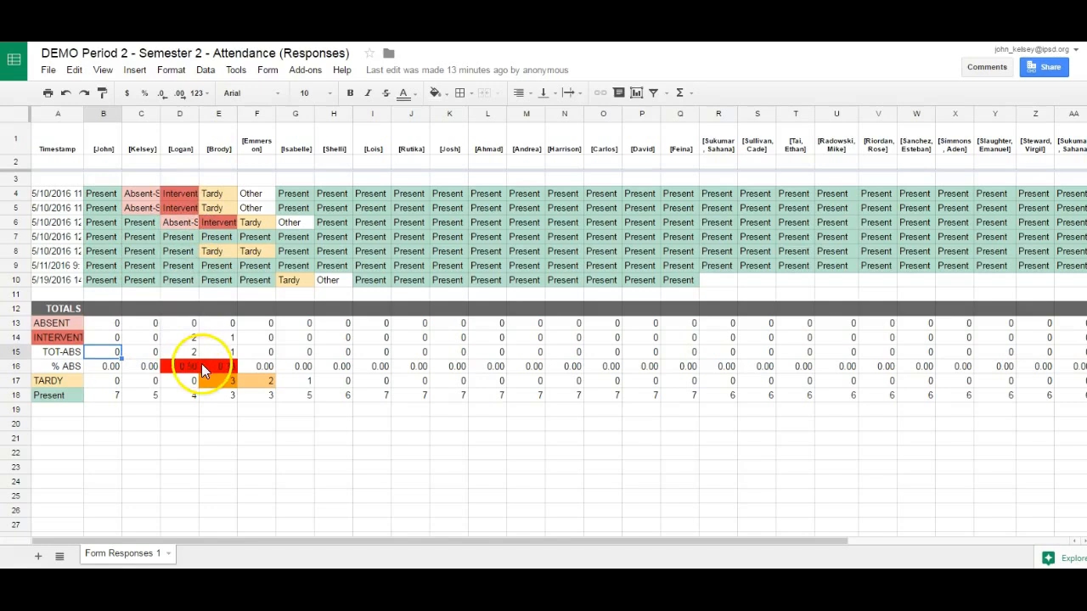
click(103, 352)
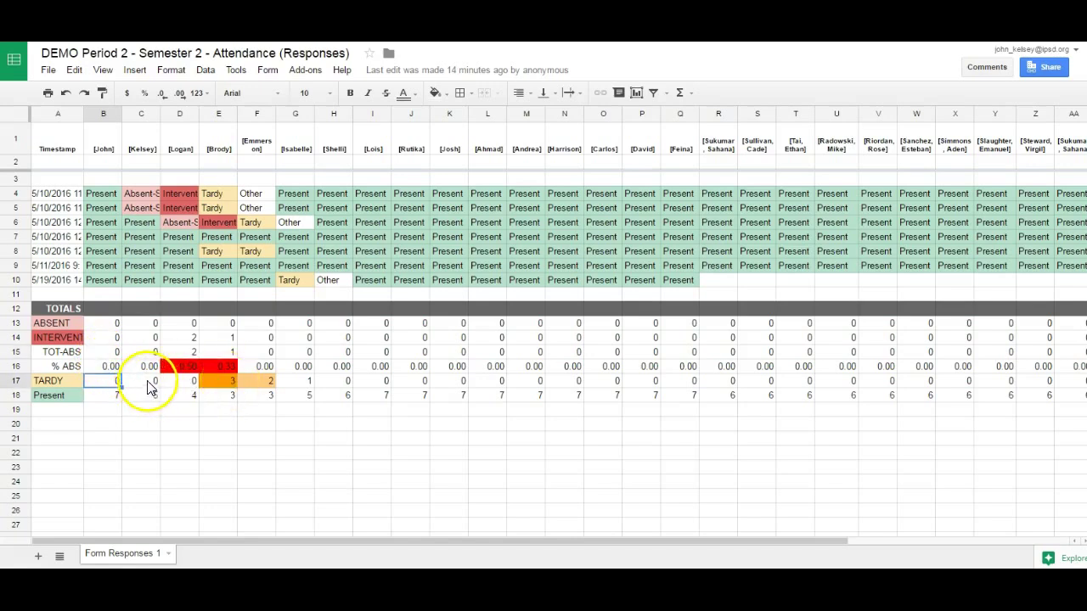
click(218, 380)
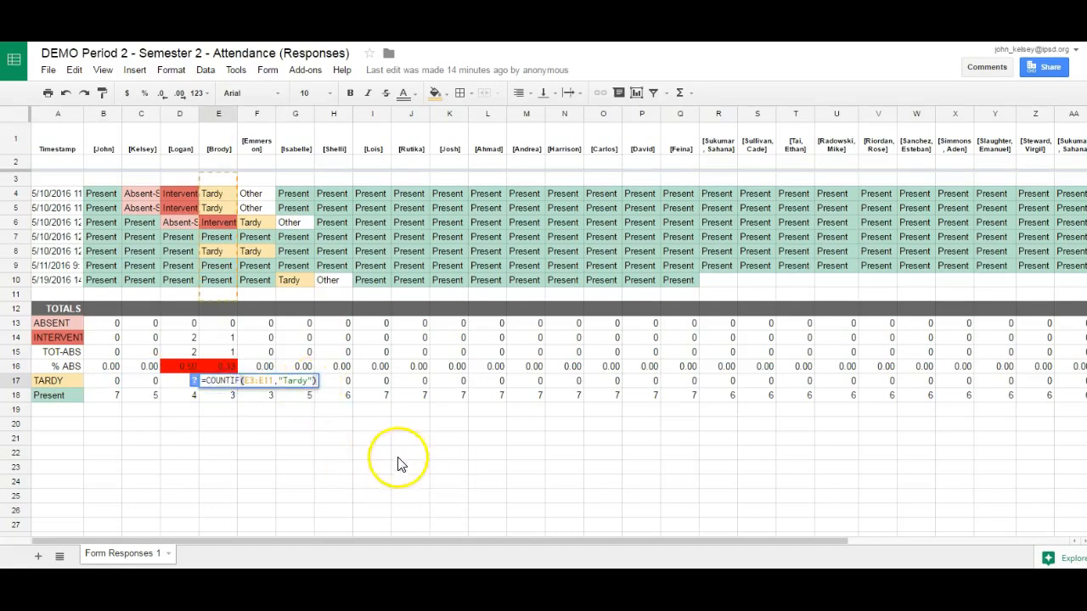
mouse_move(224, 304)
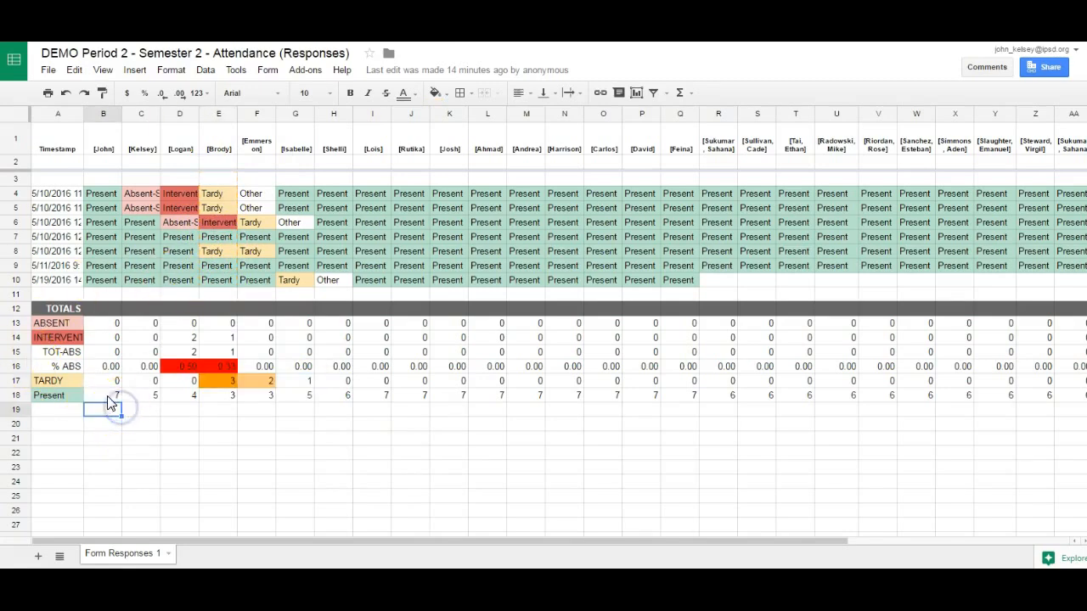
click(104, 394)
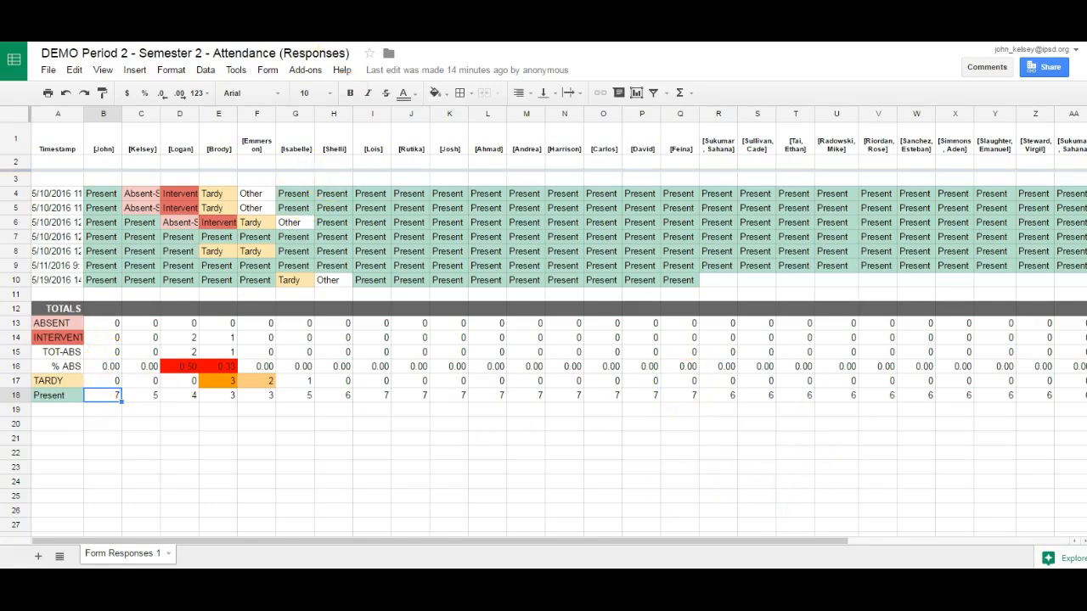
mouse_move(313, 343)
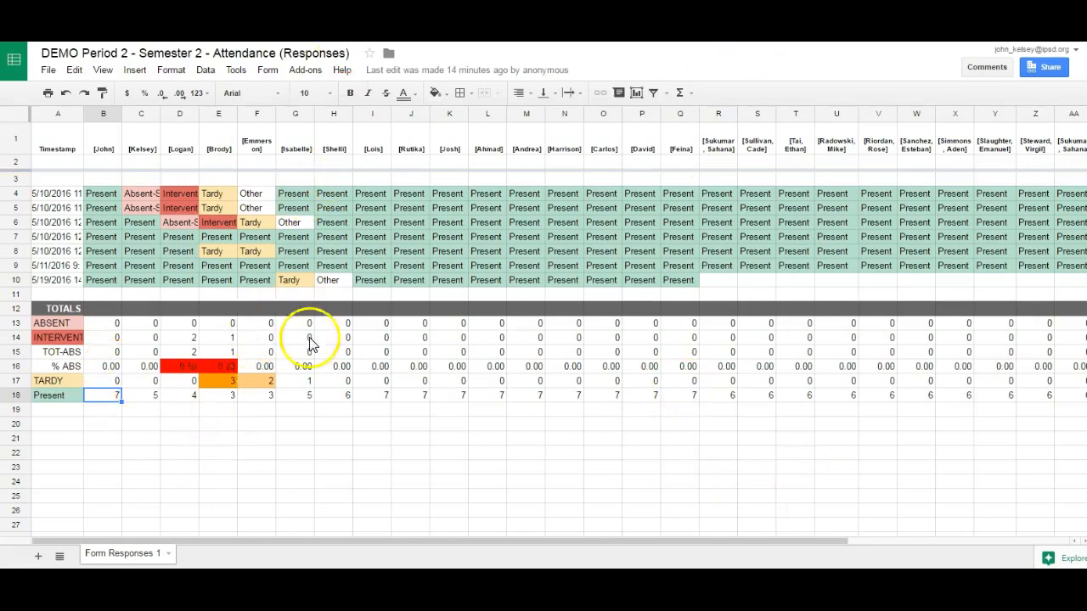
mouse_move(99, 317)
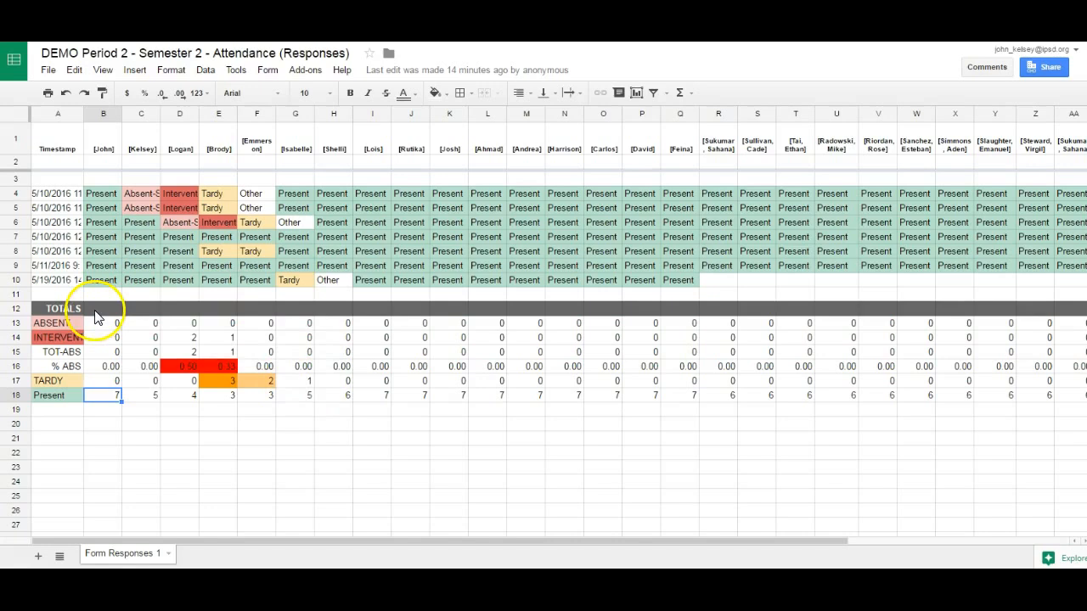
mouse_move(112, 331)
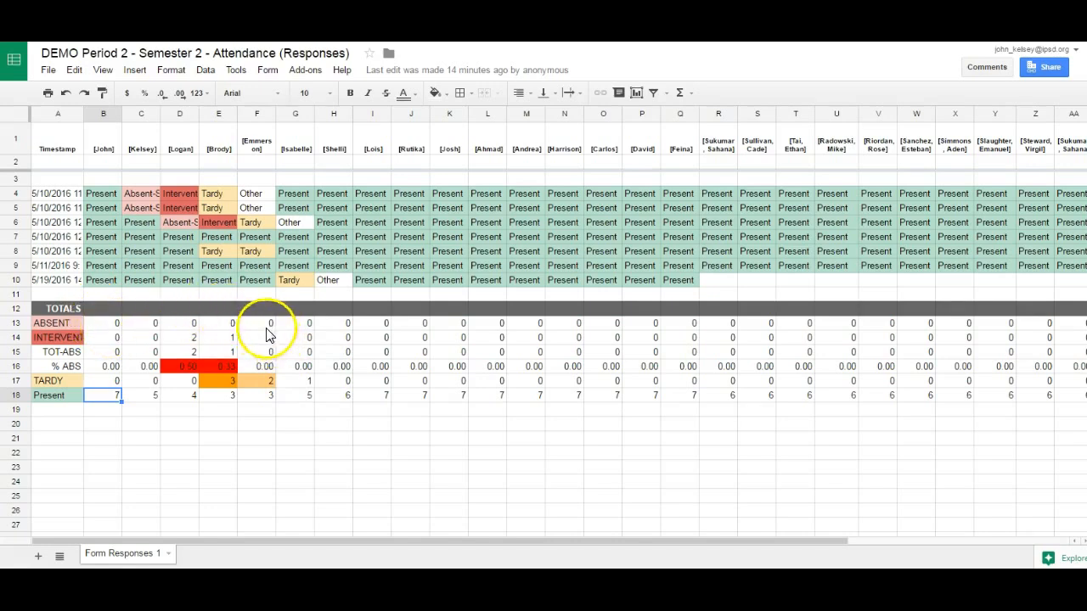
mouse_move(151, 289)
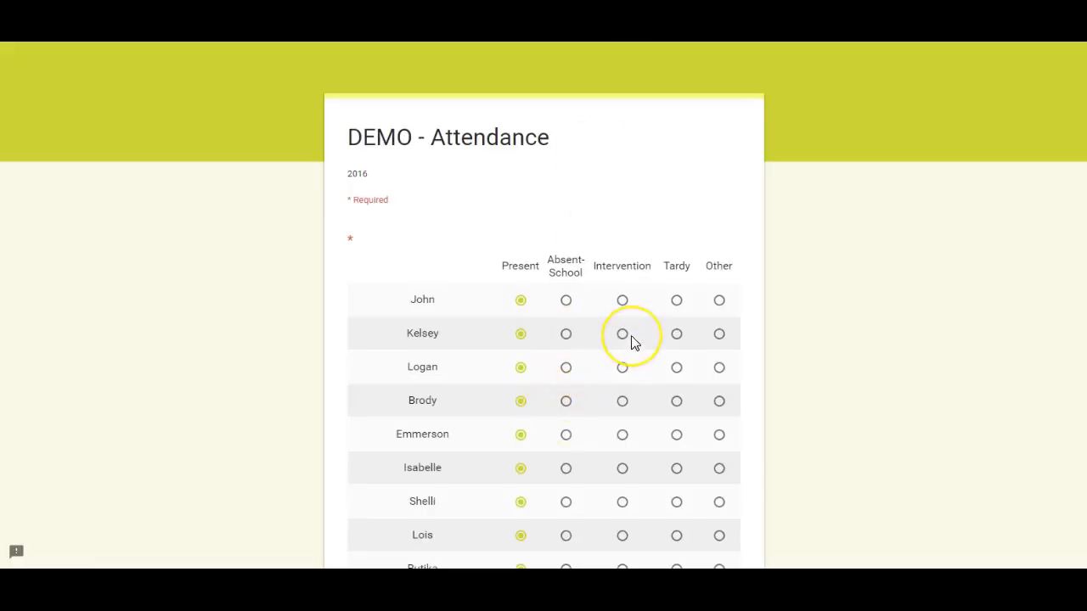
mouse_move(388, 248)
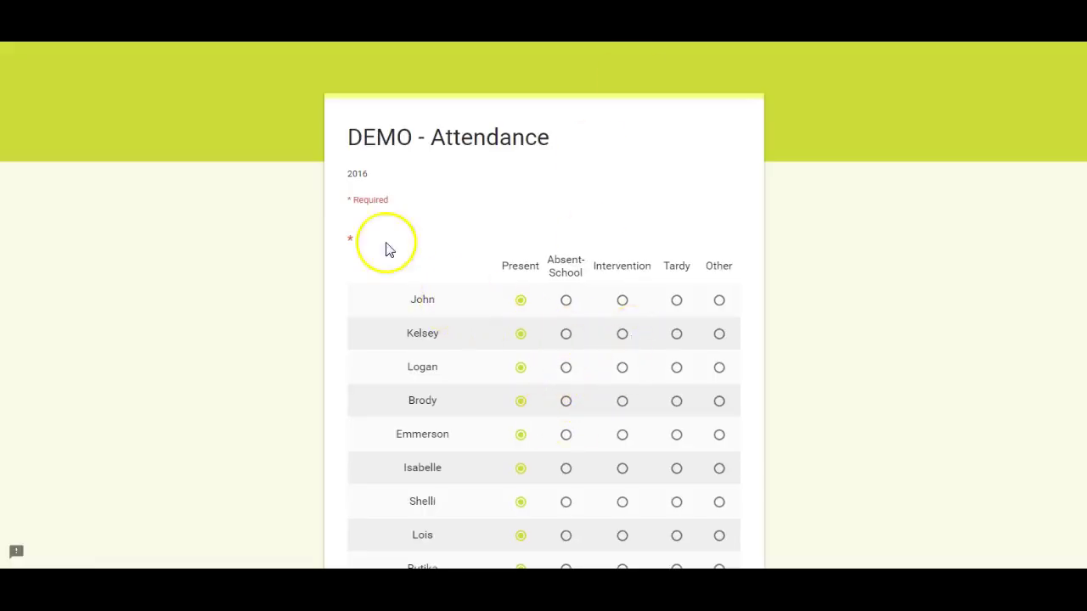